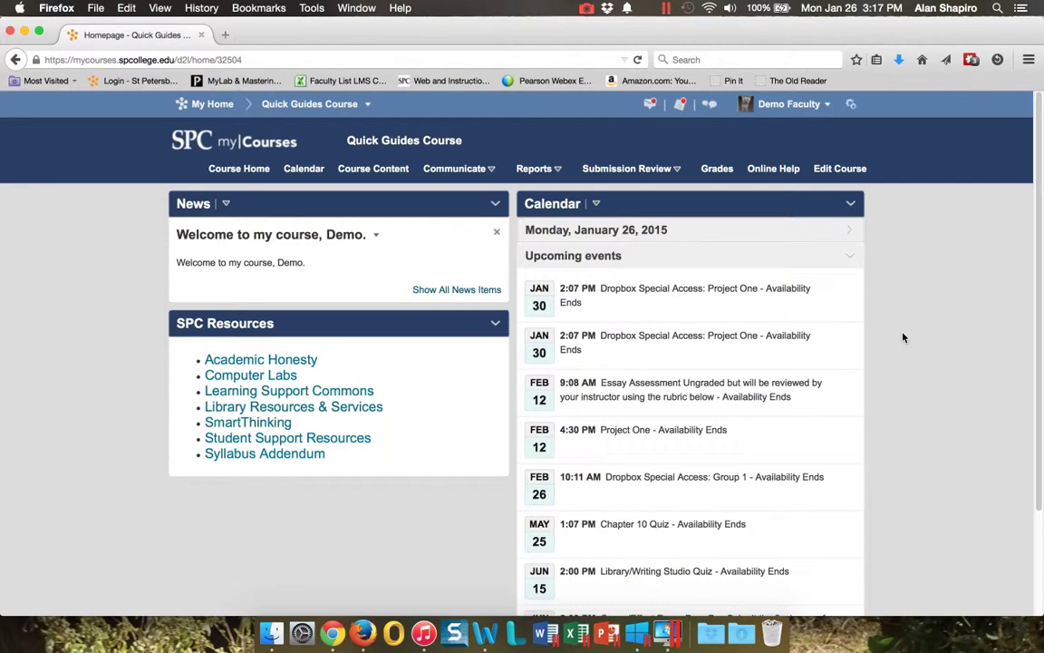
Open the Project 3 folder's submissions from Submission Review > Dropboxes
left_click(626, 168)
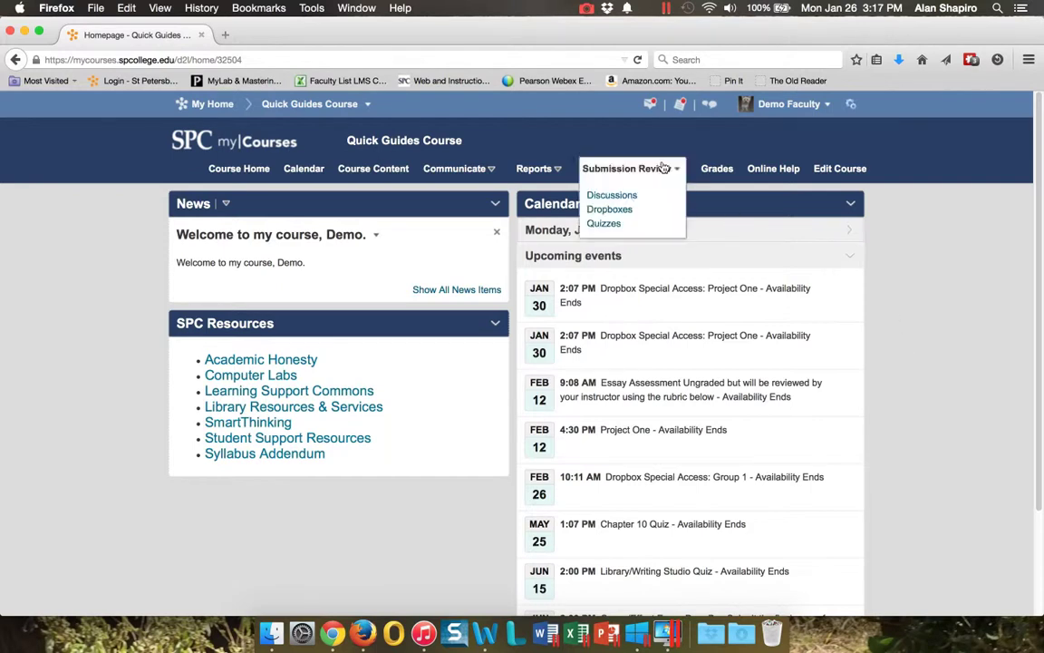
left_click(610, 208)
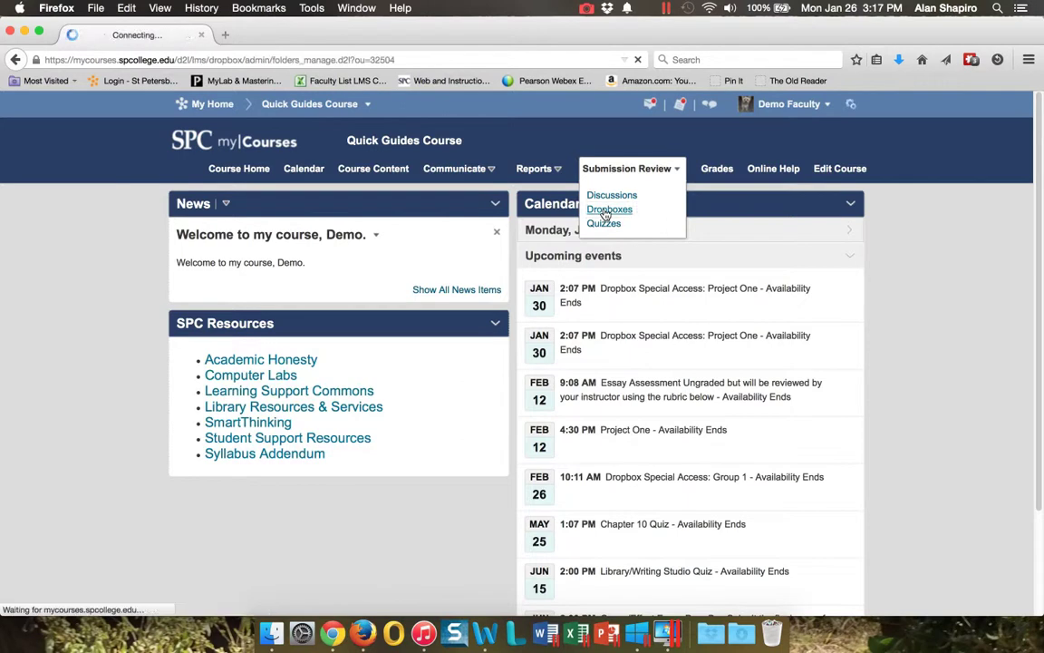
left_click(609, 209)
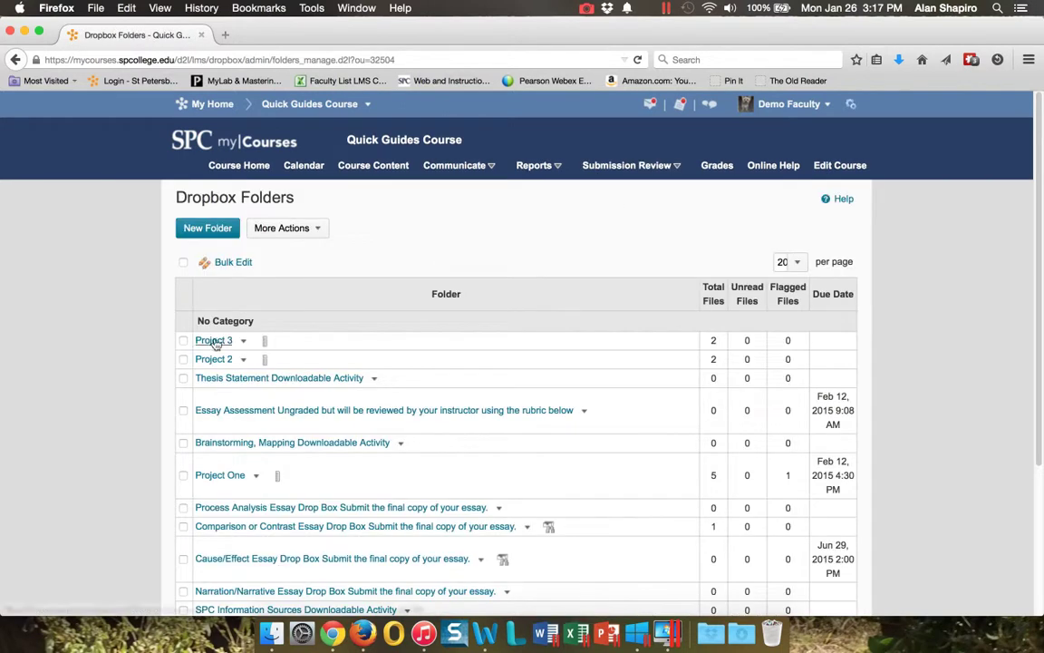
left_click(213, 340)
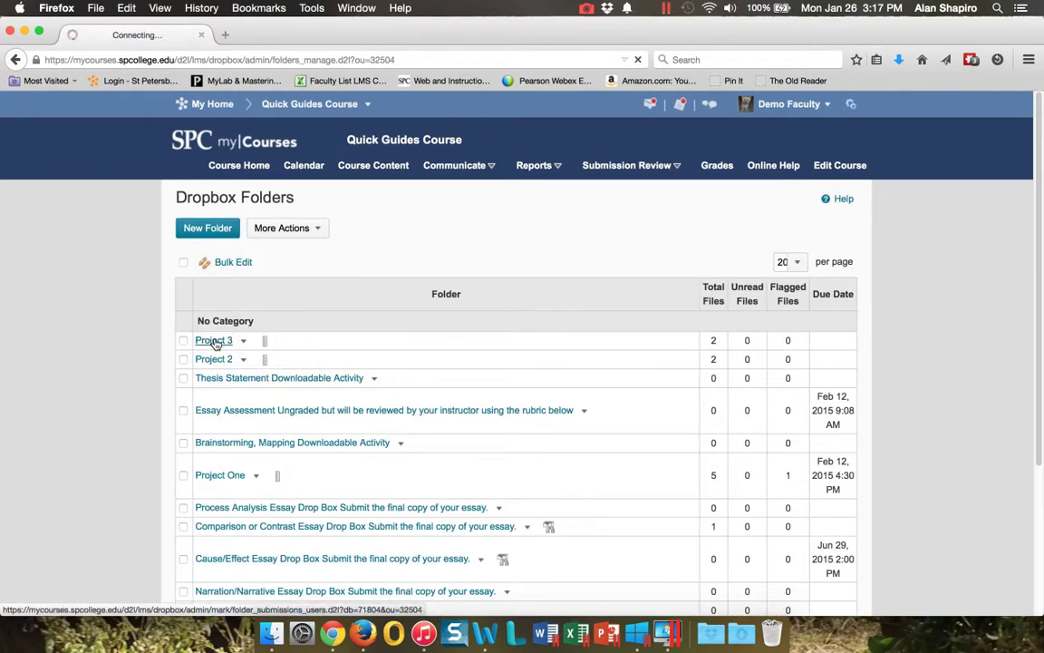
left_click(213, 340)
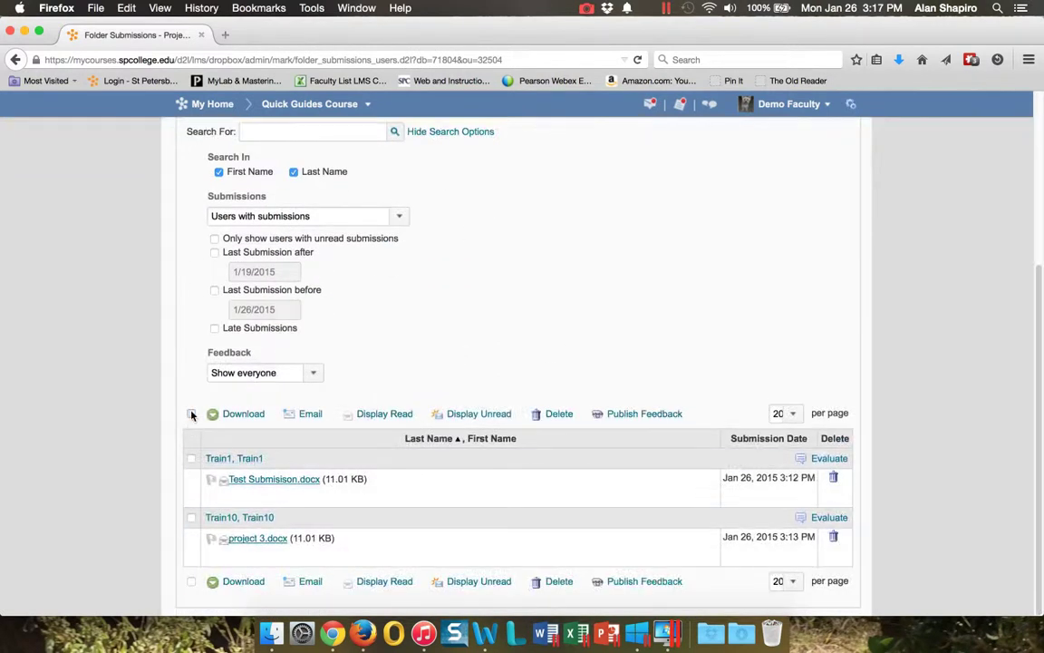
Select both students' Project 3 submissions and save them as a single zip file
left_click(191, 413)
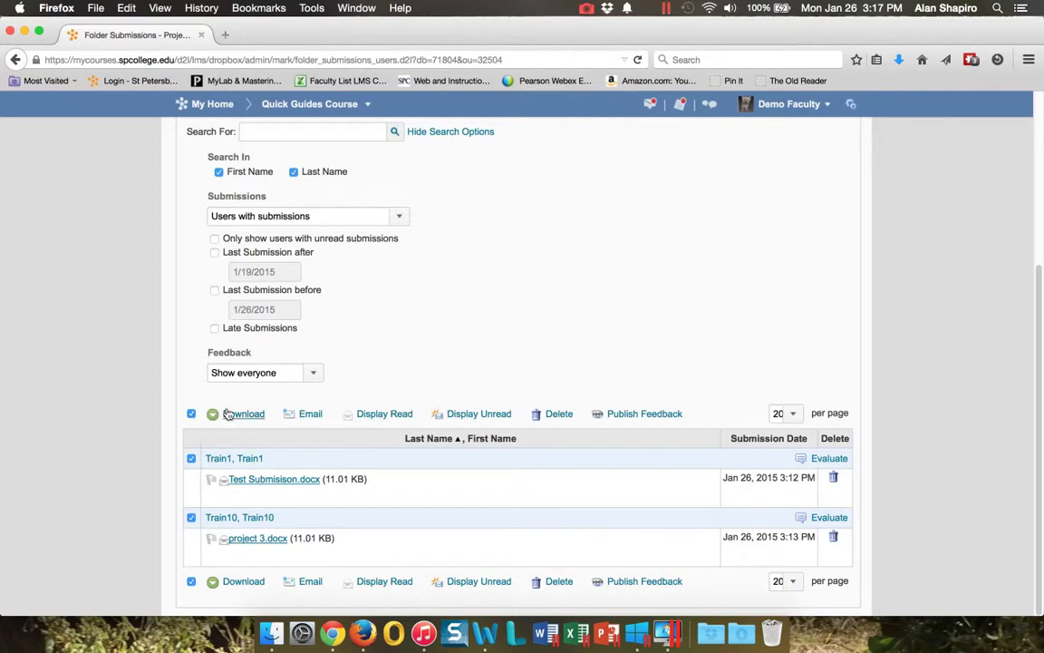
left_click(243, 414)
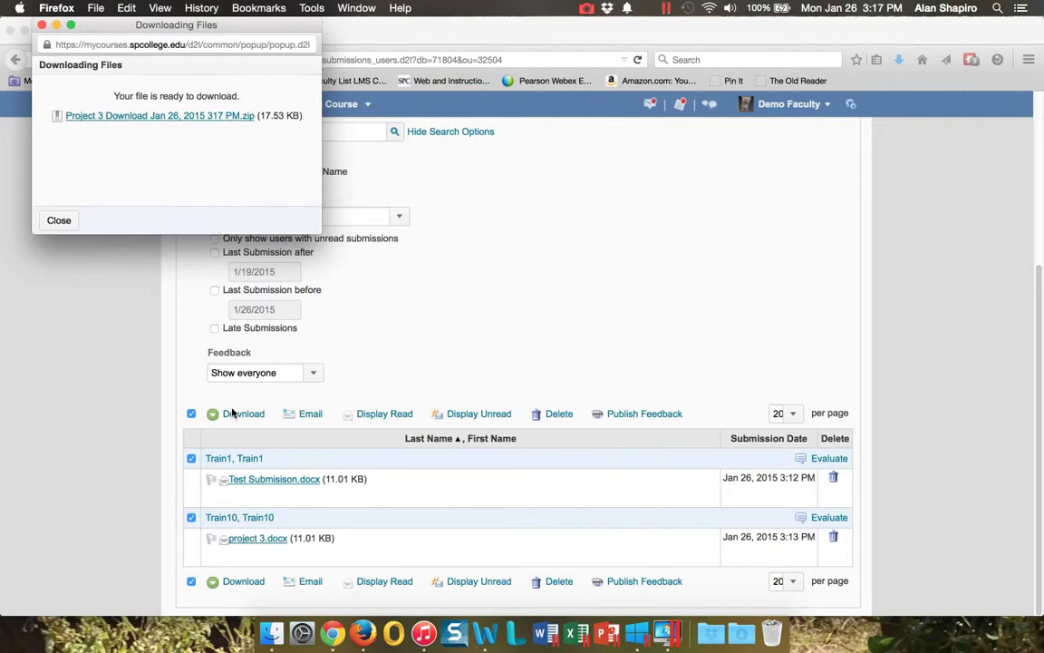
mouse_move(159, 115)
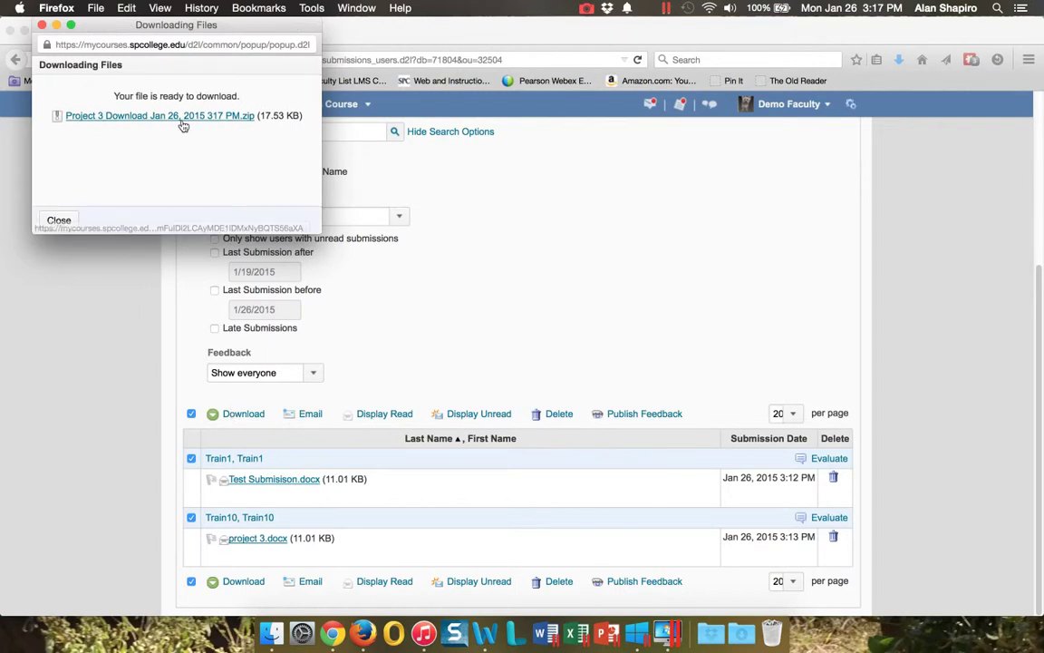
left_click(159, 115)
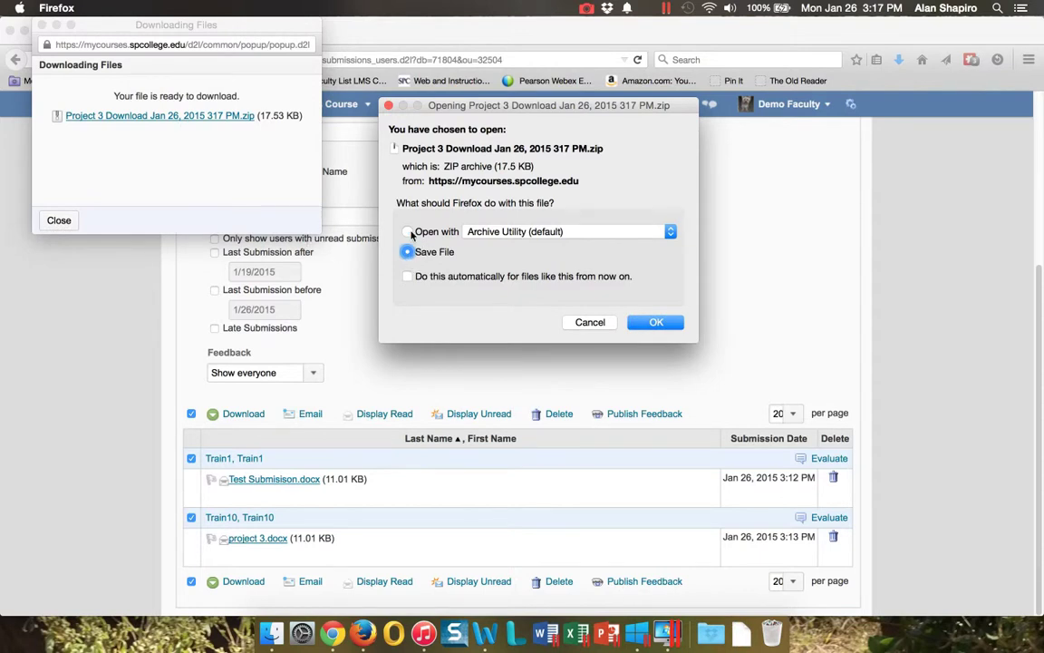
left_click(655, 322)
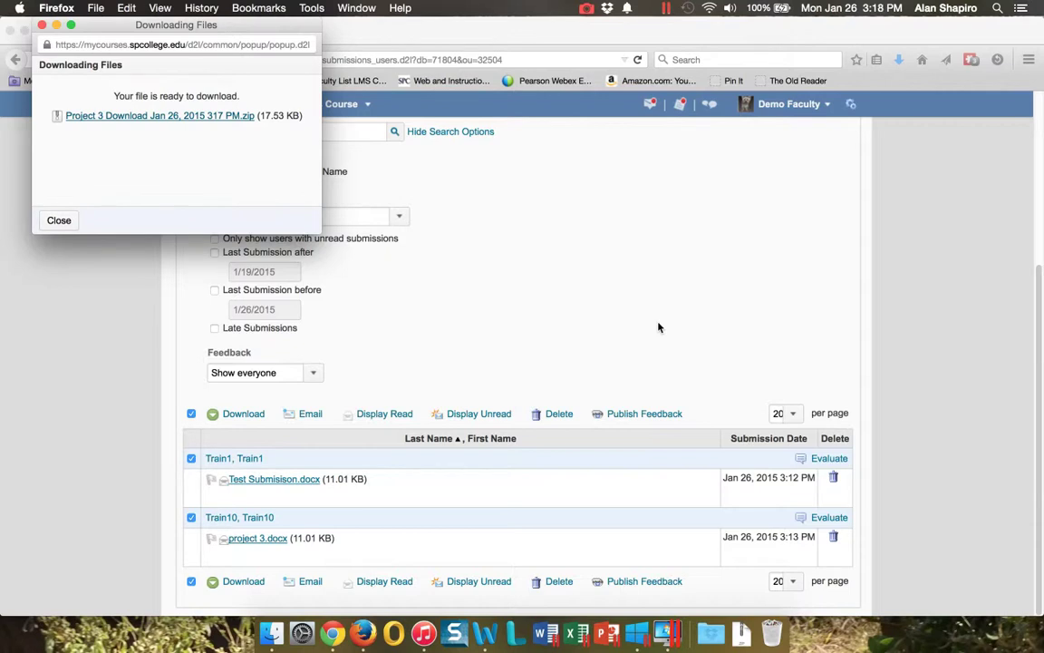
mouse_move(742, 632)
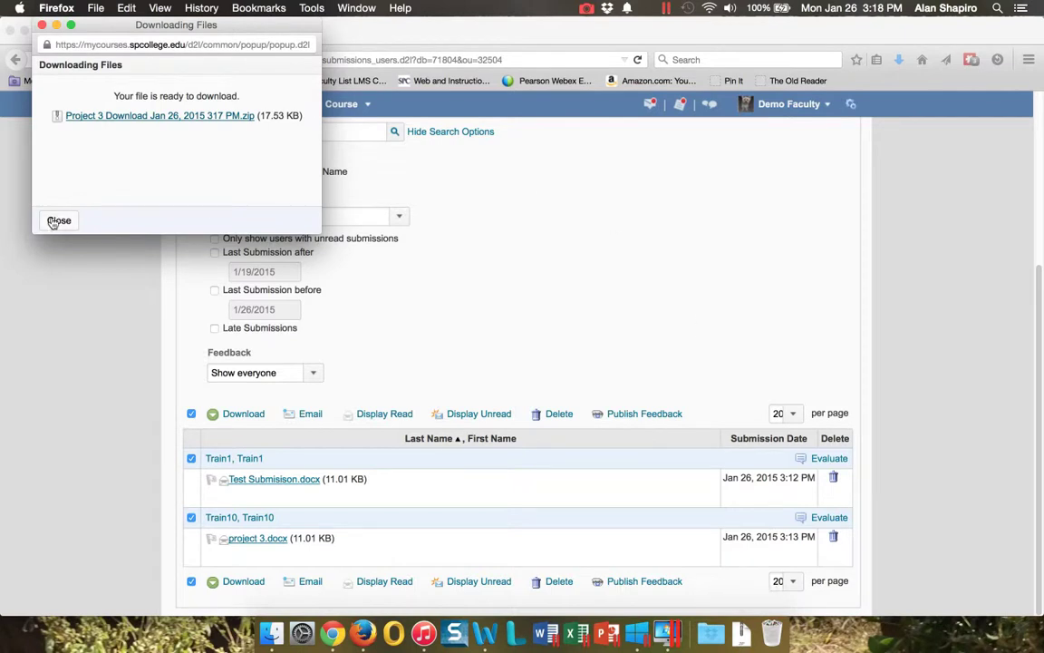
Close the download popup and reveal the Project 3 zip in Finder's Downloads folder
left_click(59, 221)
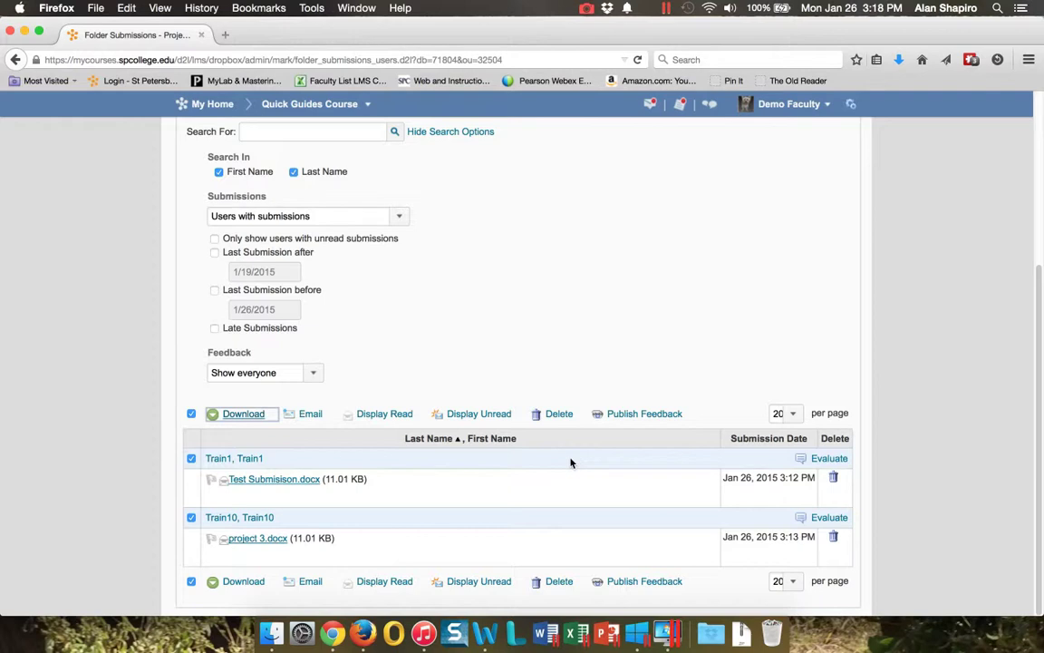
left_click(243, 414)
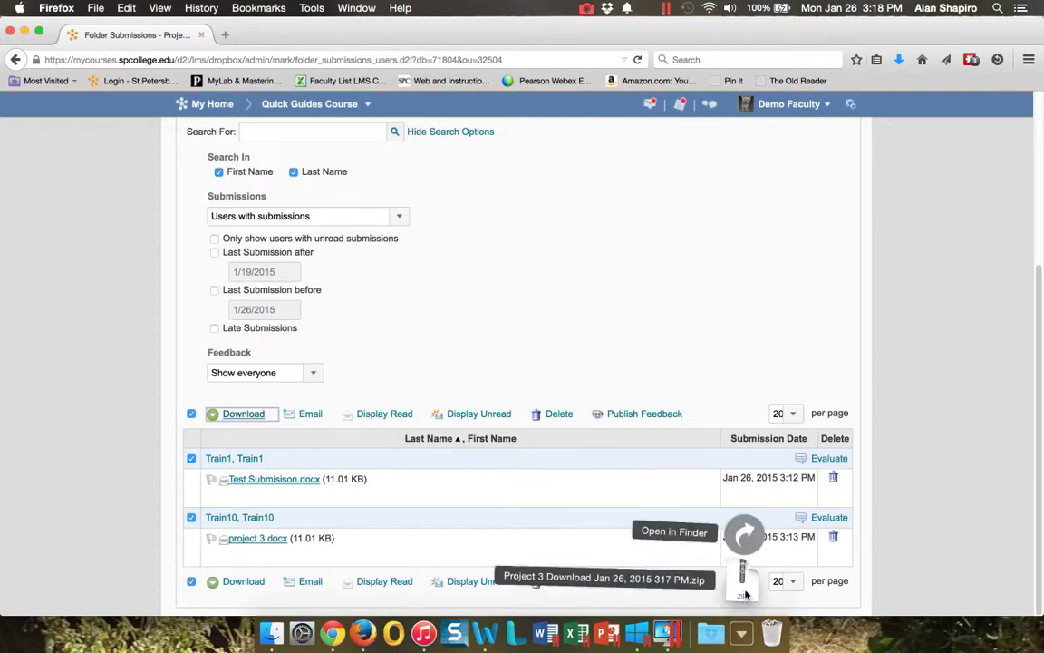
left_click(745, 580)
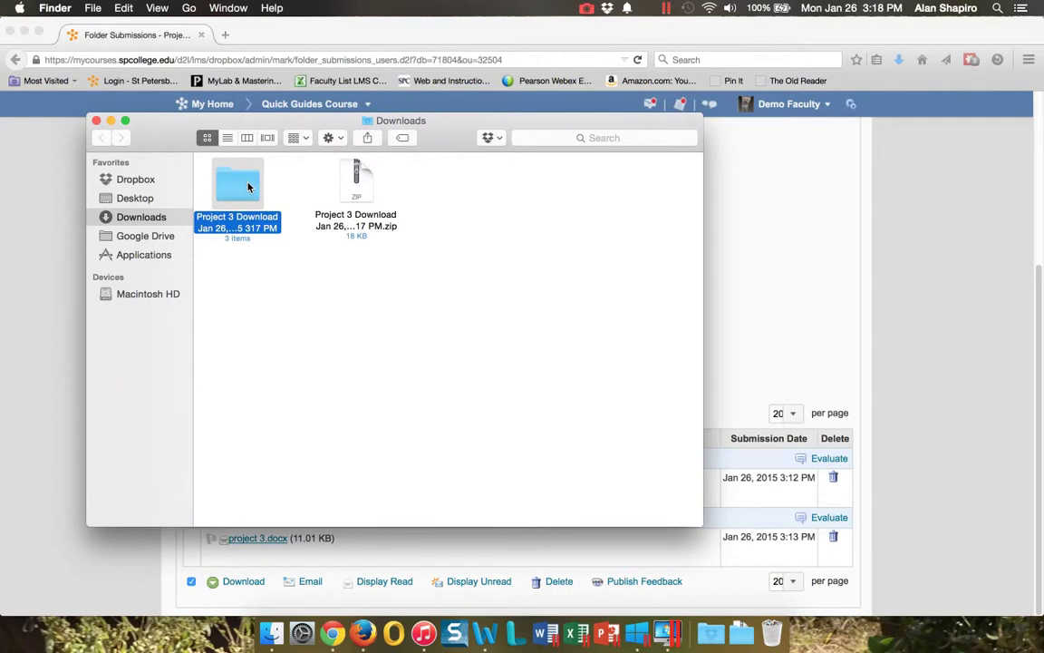
Open Train1's Test Submisison.docx from the extracted Project 3 Download folder
double_click(237, 181)
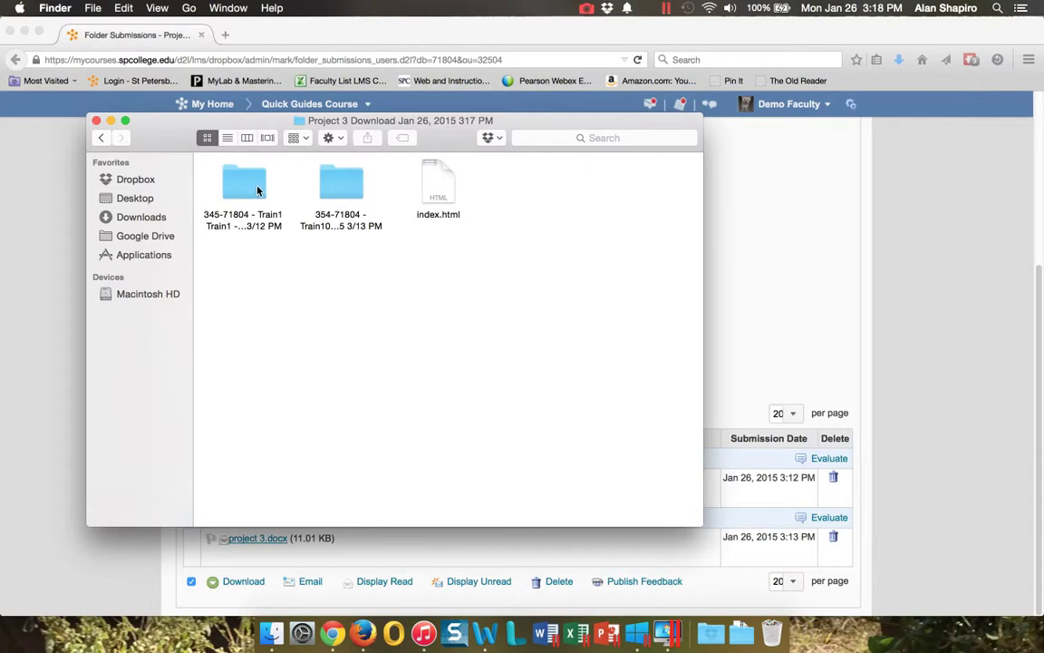
mouse_move(252, 193)
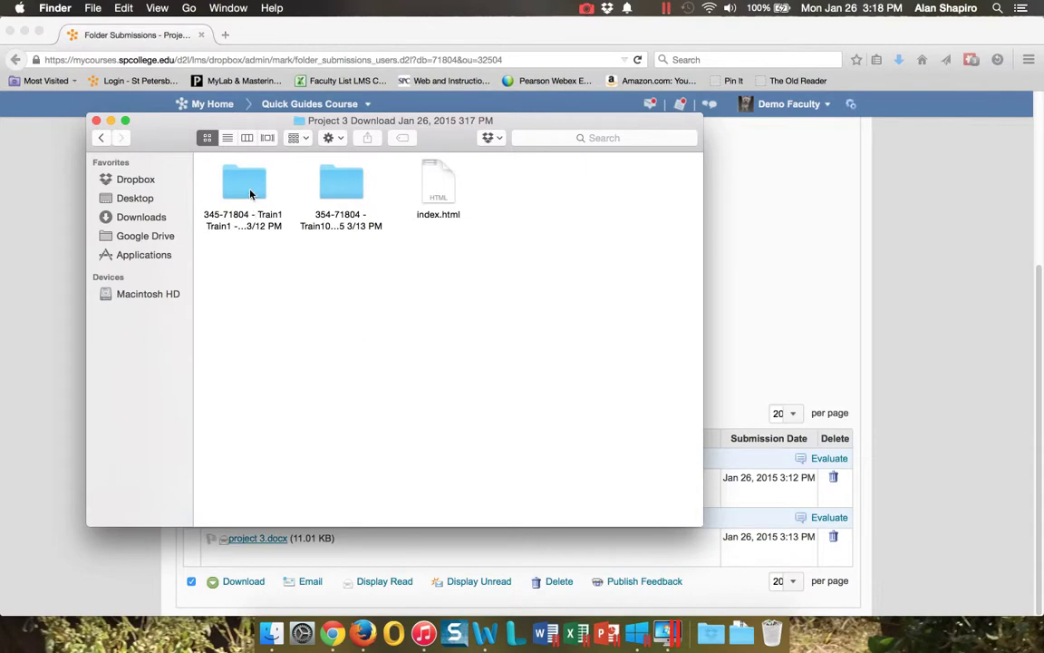
double_click(244, 181)
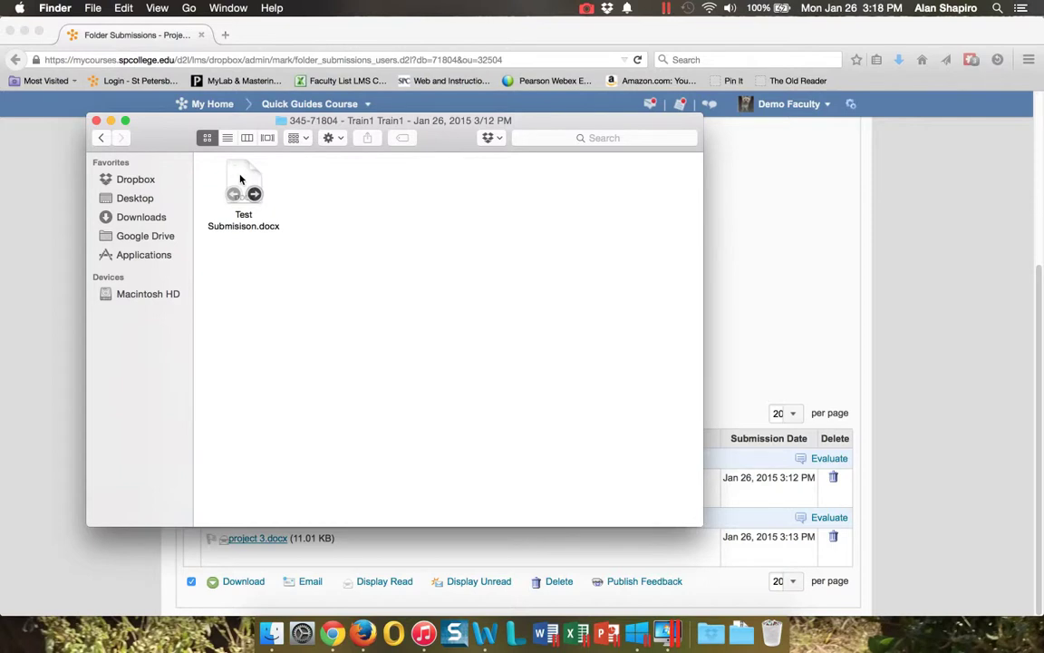
left_click(243, 186)
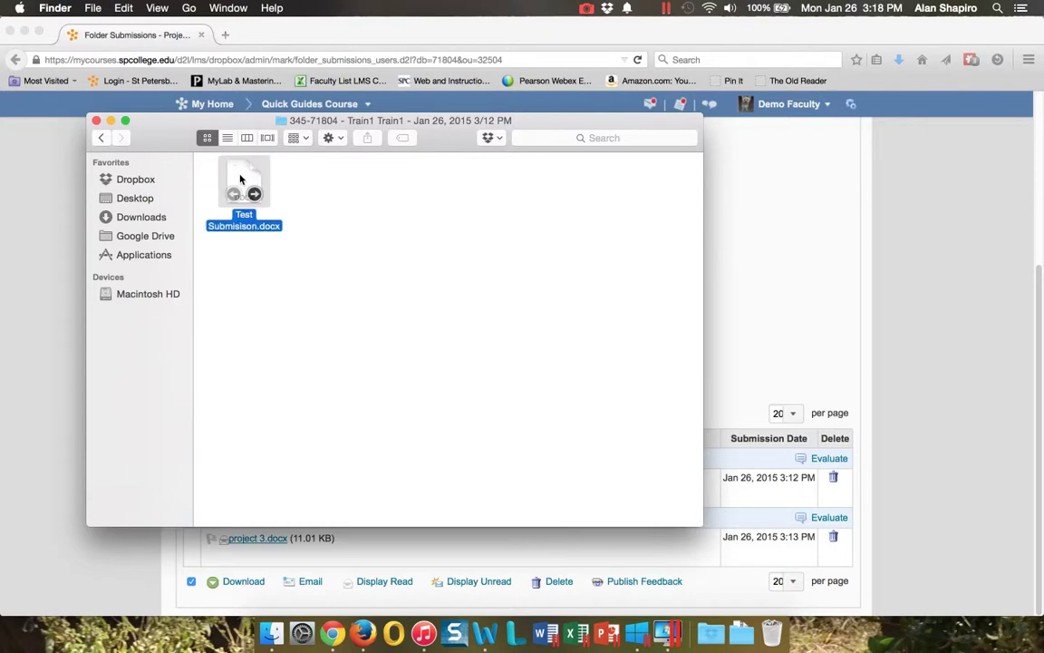
double_click(244, 182)
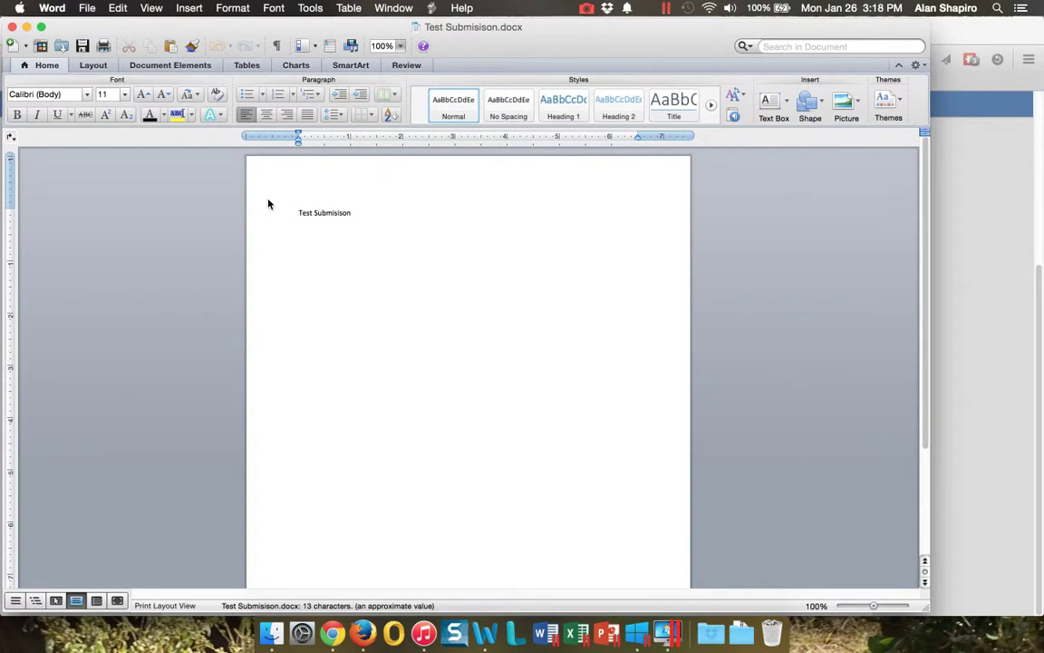
Place the cursor after the existing text in Train1's document to add feedback
left_click(299, 213)
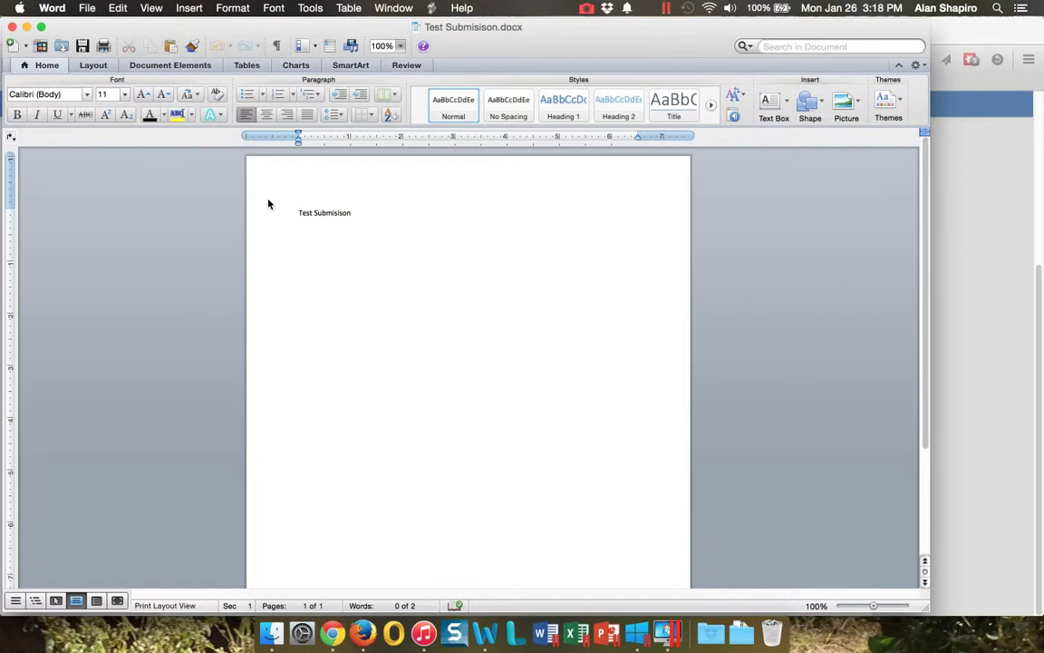
mouse_move(1020, 339)
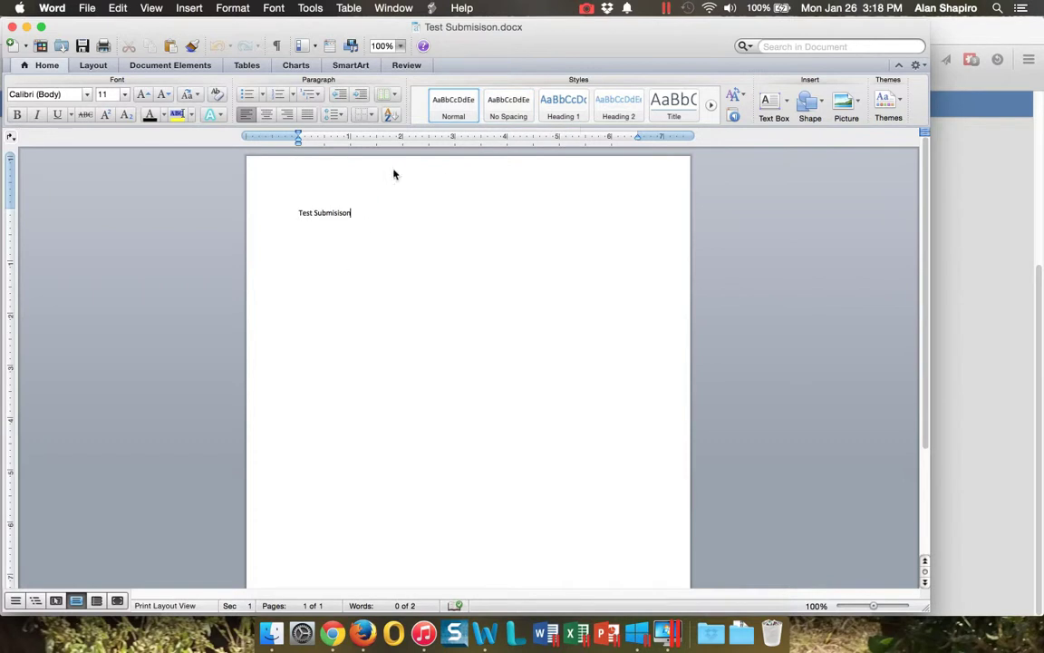
left_click(407, 64)
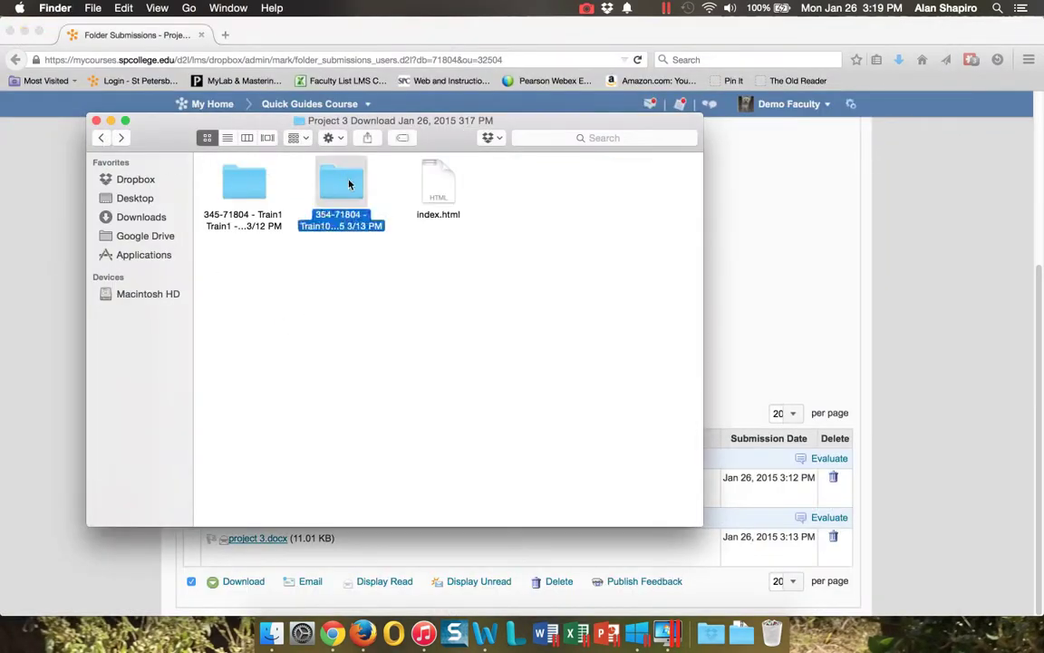
Open Train10's project 3.docx and place the cursor after its text for feedback
double_click(341, 182)
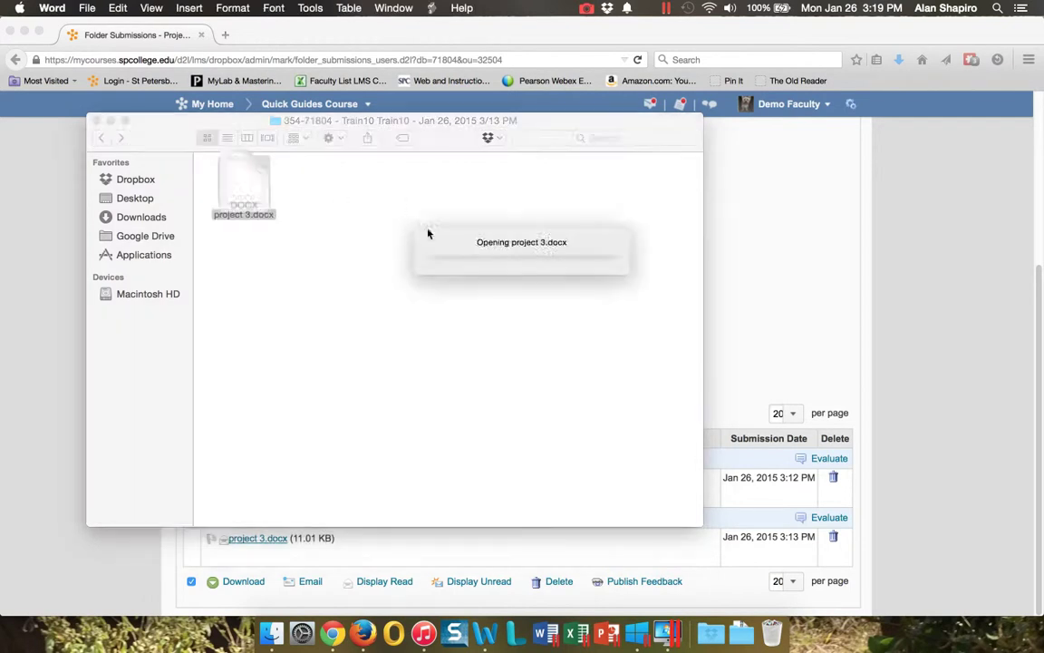
double_click(243, 181)
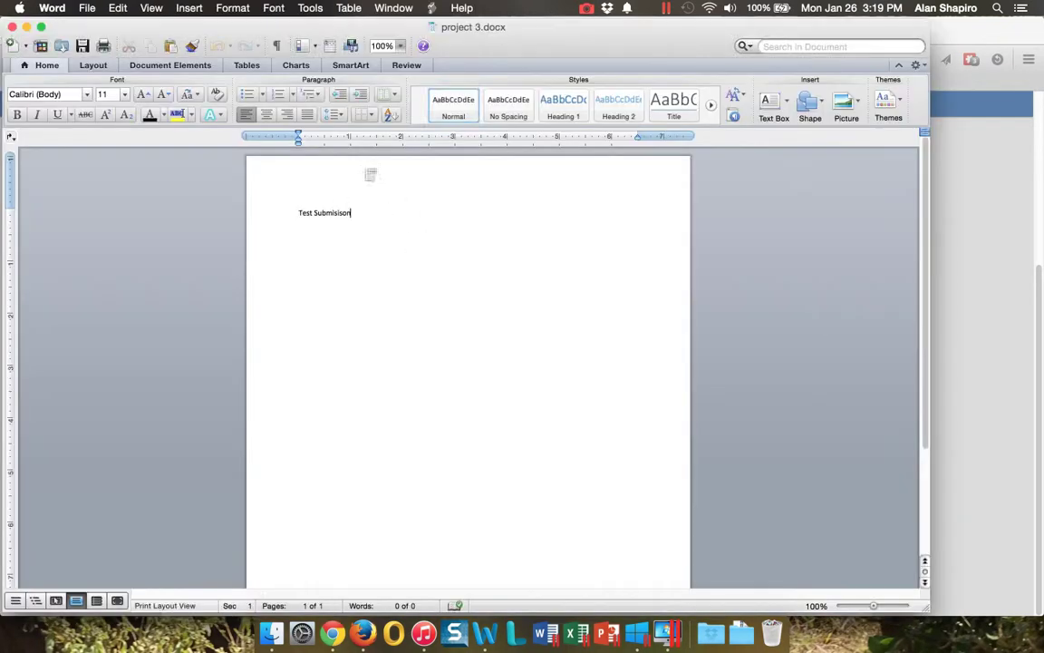
left_click(406, 64)
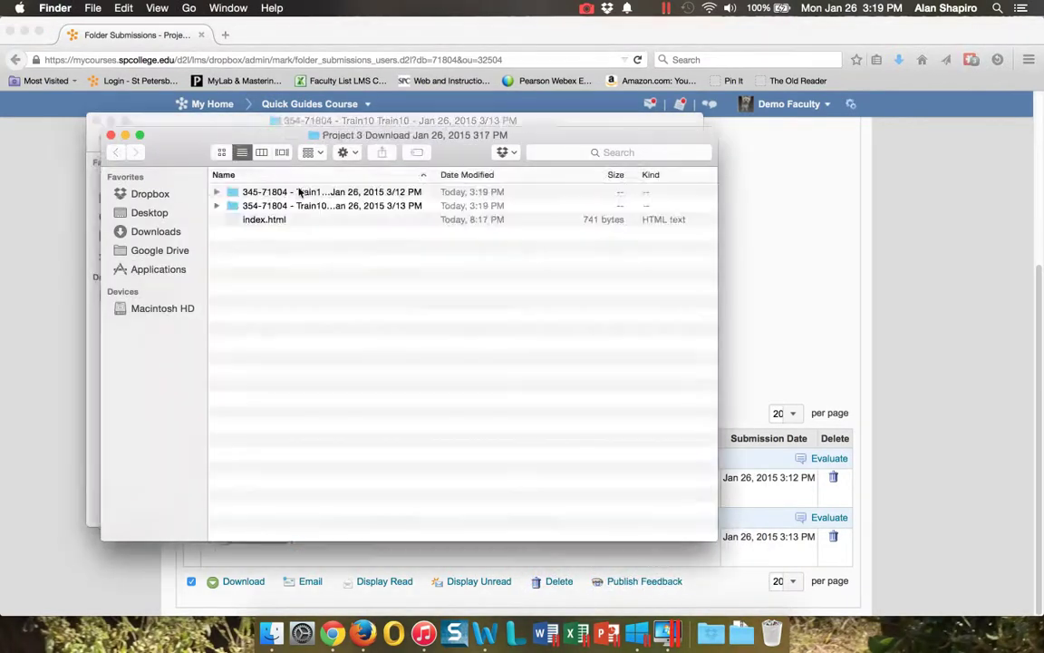
Return Finder to Downloads and bring up actions for the Project 3 Download folder
double_click(331, 205)
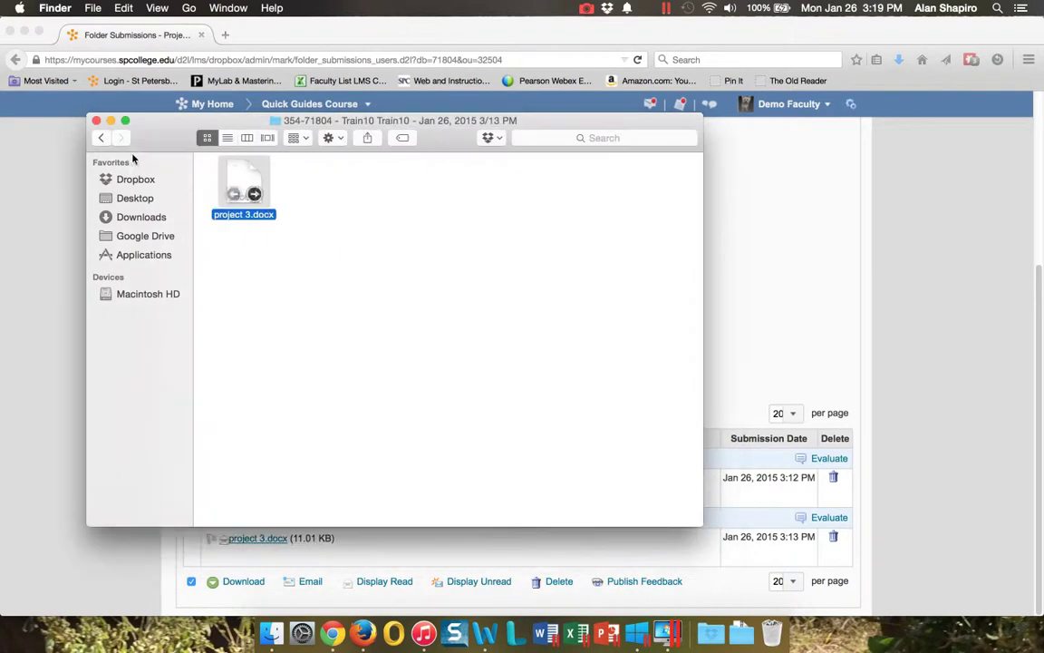
left_click(102, 138)
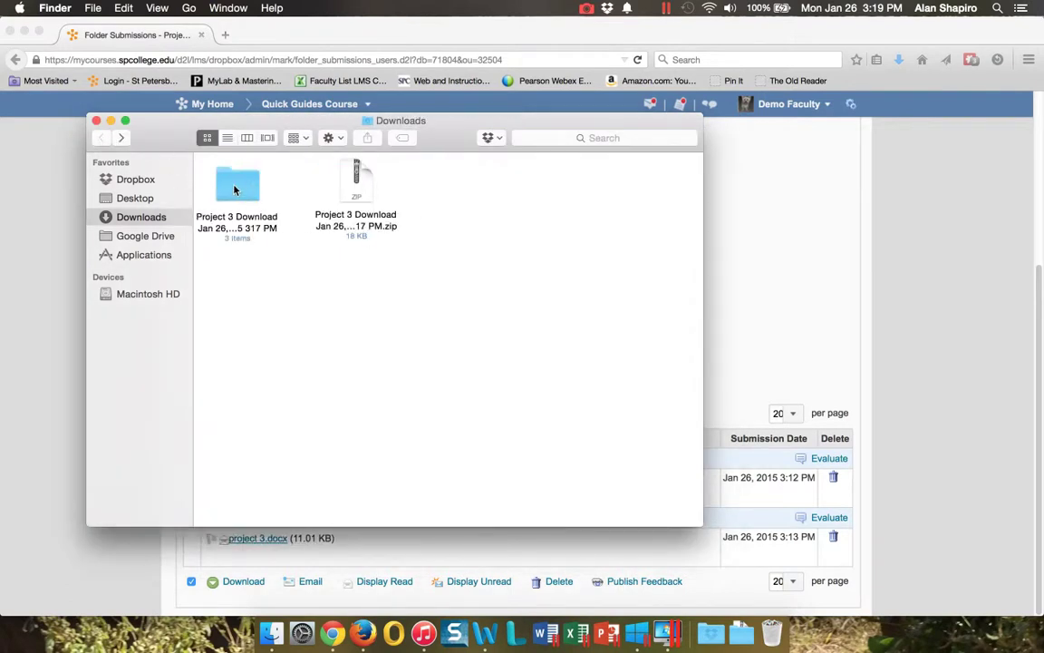
right_click(237, 184)
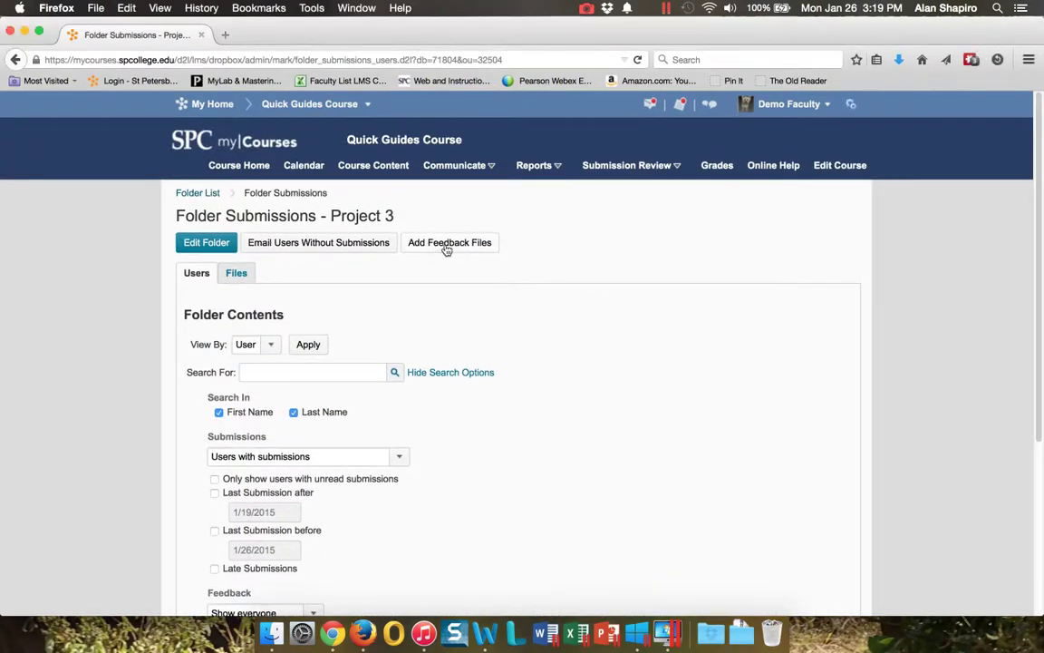
Upload the newest Project 3 Download zip from Downloads as Project 3 feedback files
left_click(448, 242)
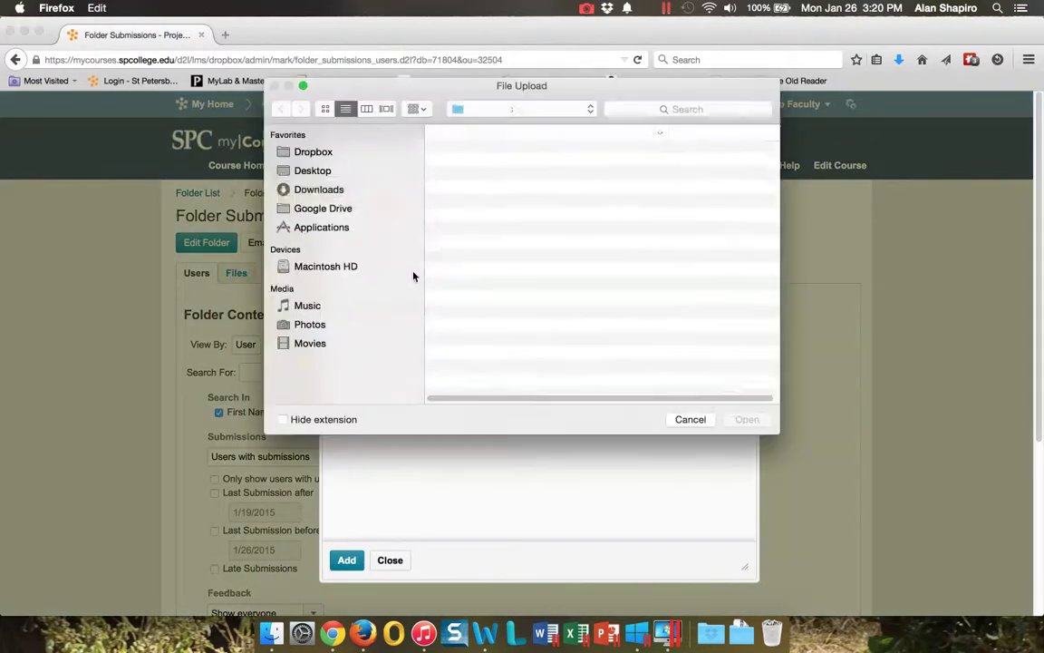
left_click(318, 188)
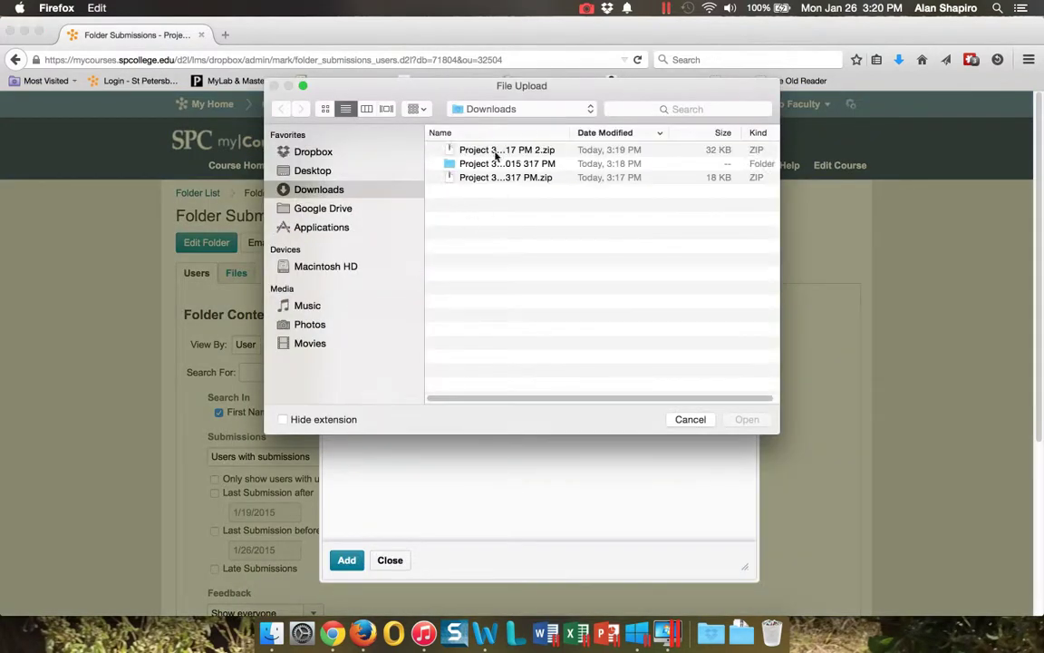
left_click(506, 150)
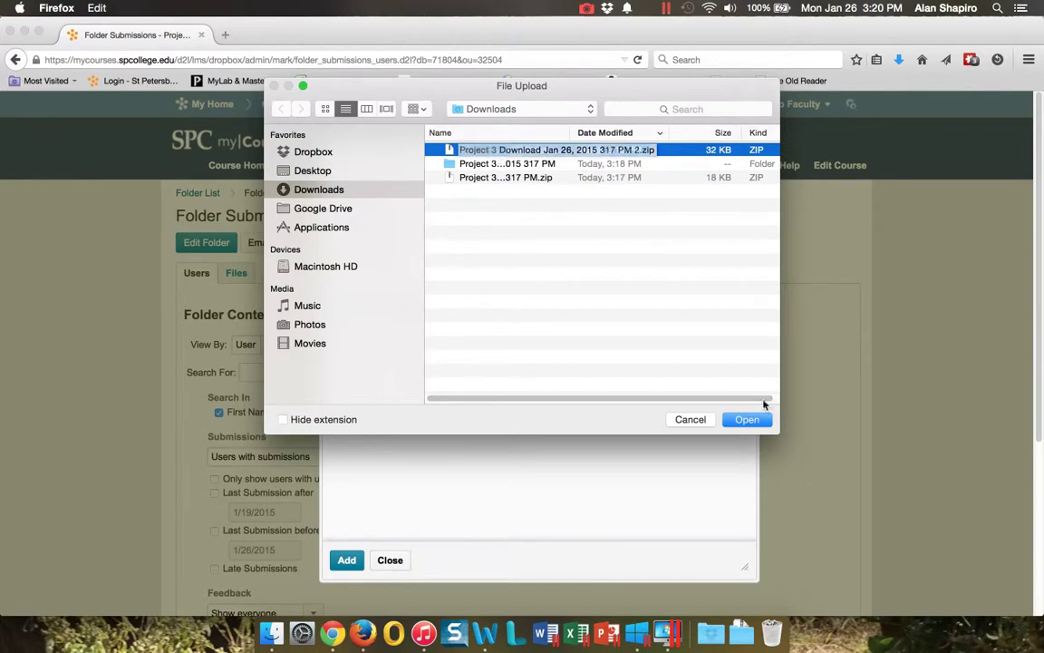
left_click(747, 419)
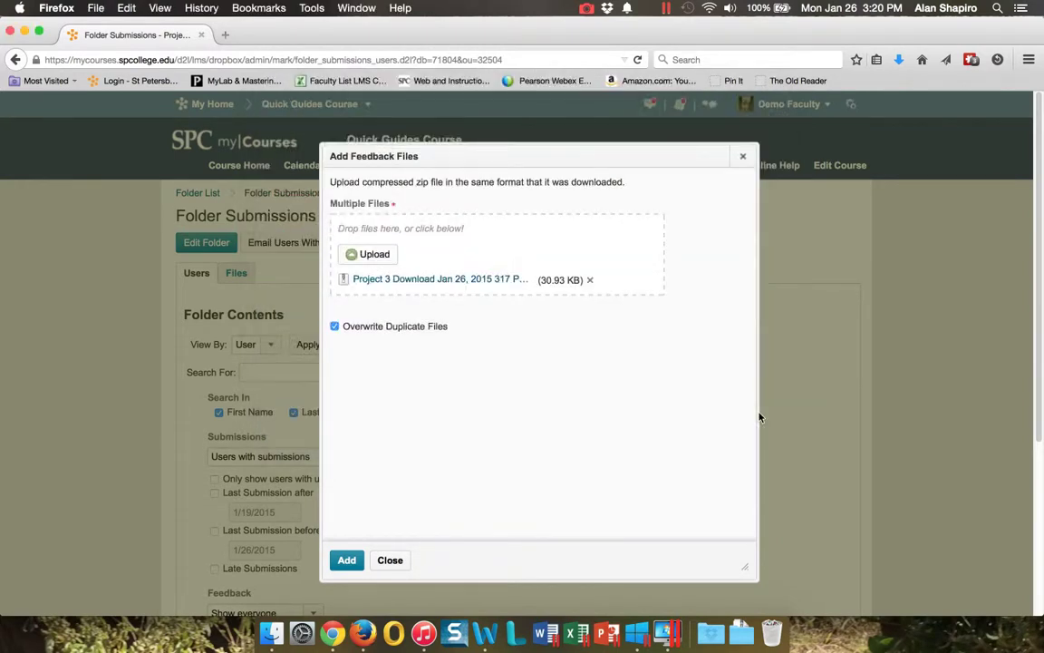
left_click(347, 559)
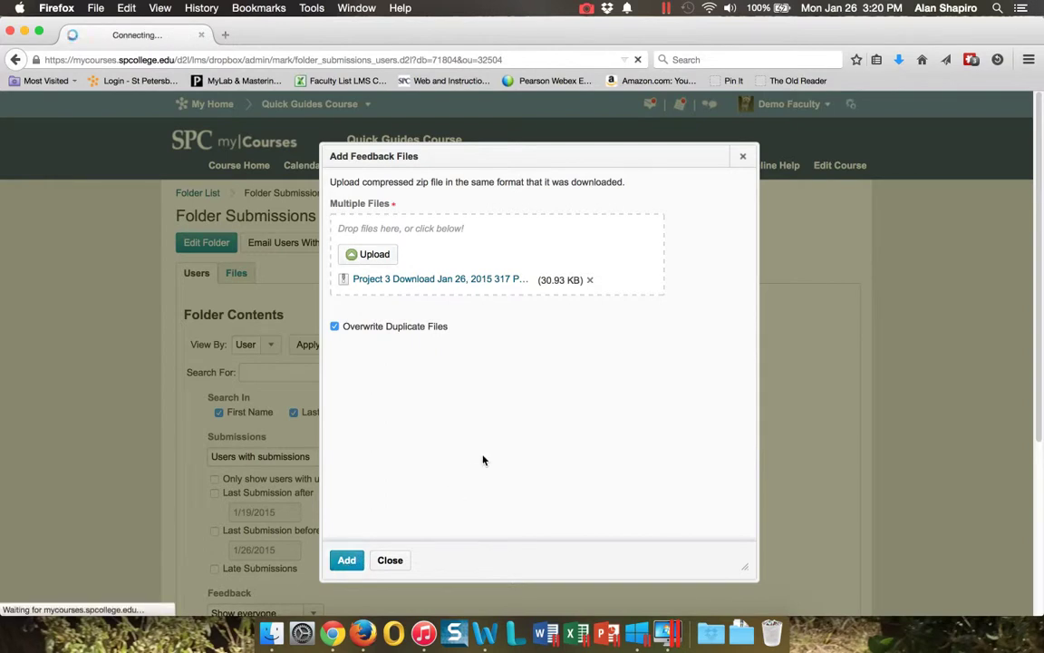
Dismiss the Distribute Feedback list of four unmatched leftover files
left_click(346, 559)
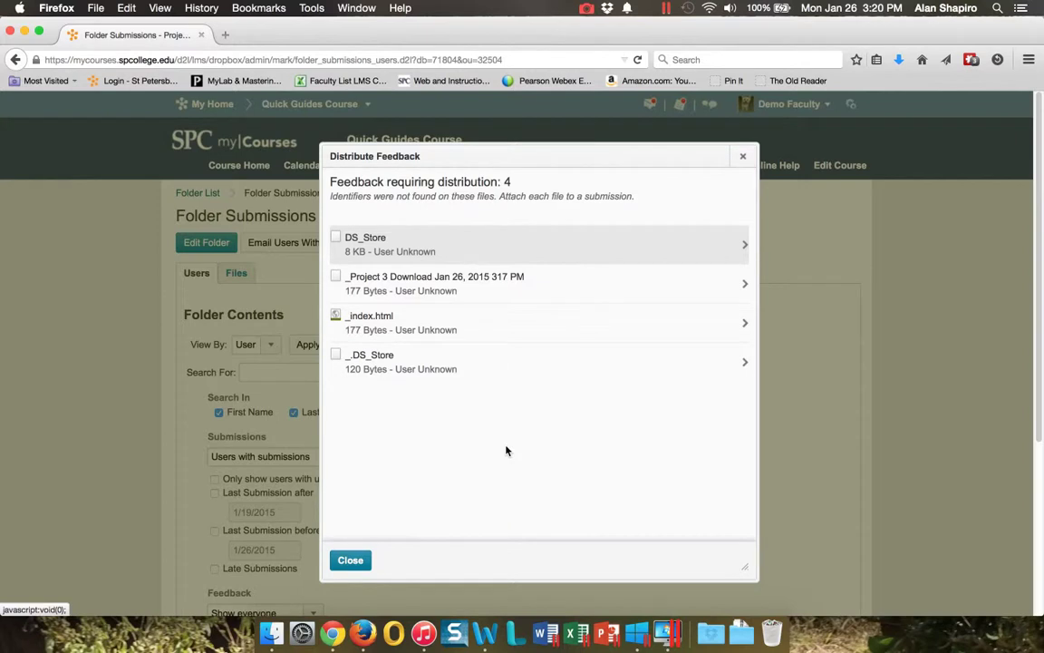
mouse_move(530, 420)
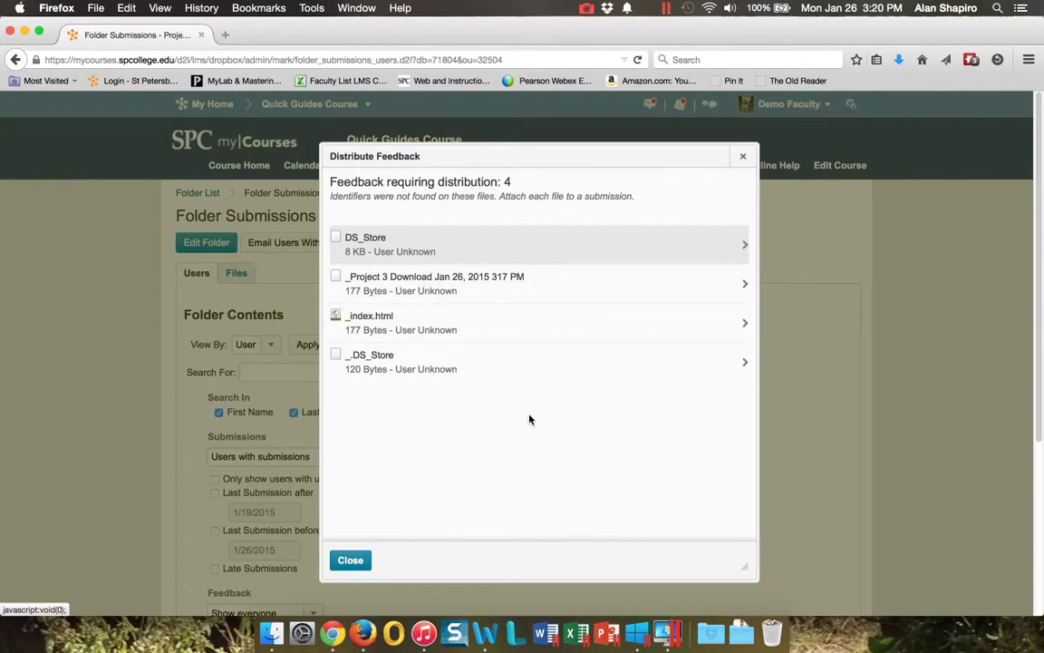
left_click(350, 560)
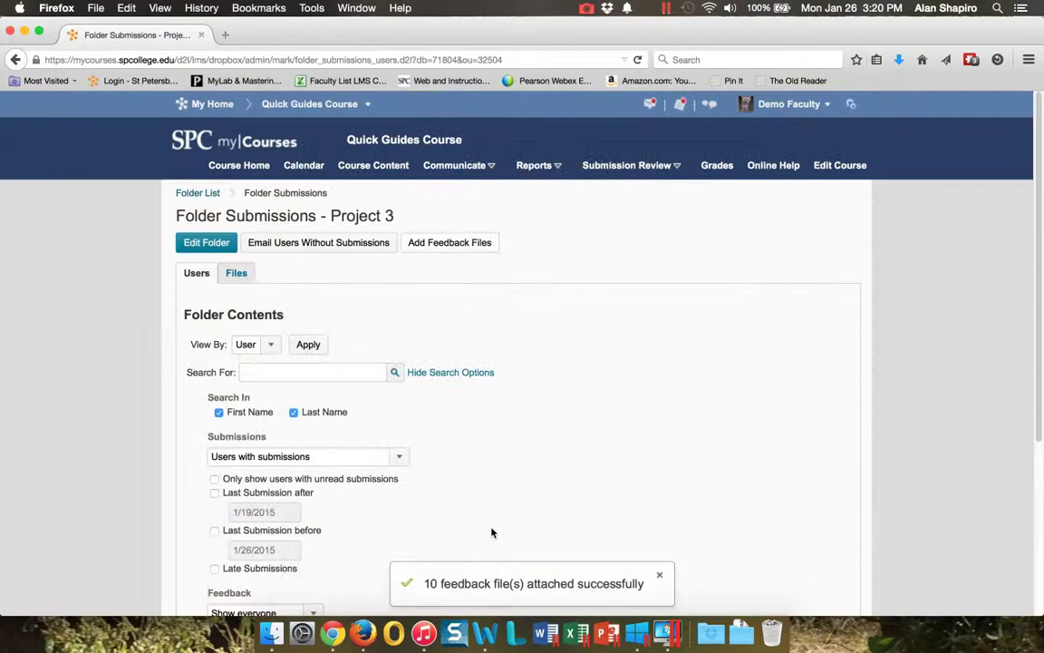
mouse_move(530, 599)
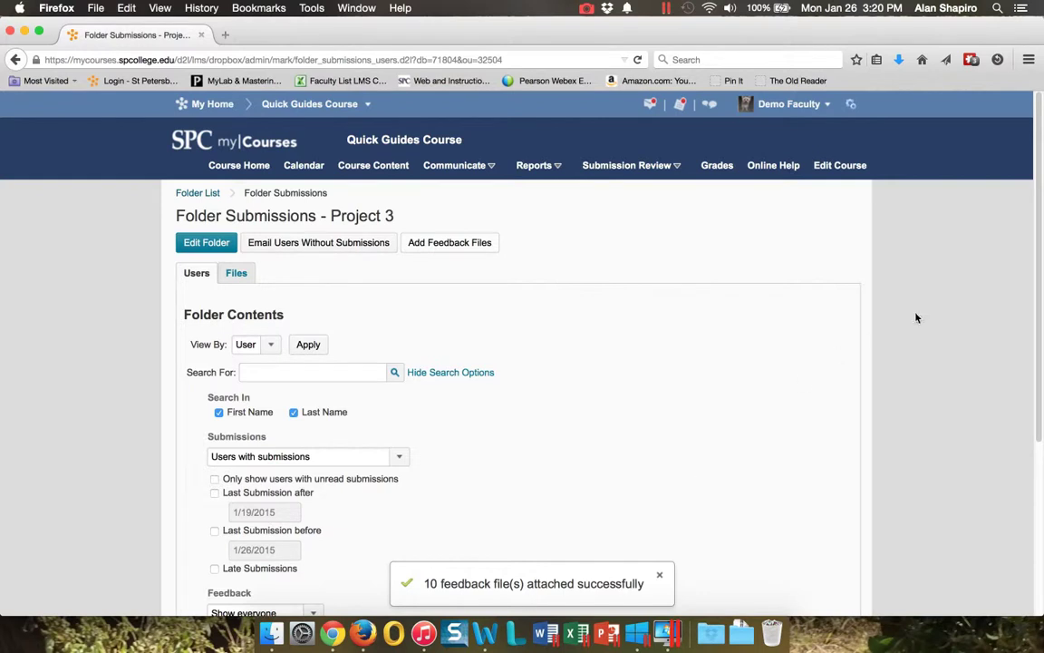
Open the Evaluate Submission page for Train1's Test Submisison.docx
scroll("down", 3)
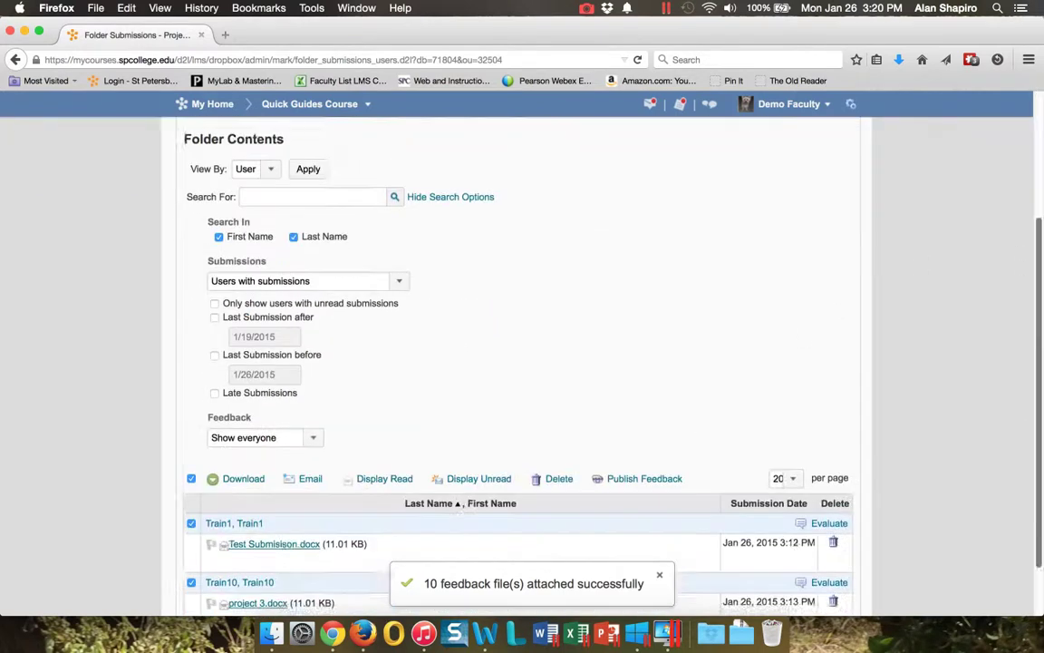
scroll("down", 3)
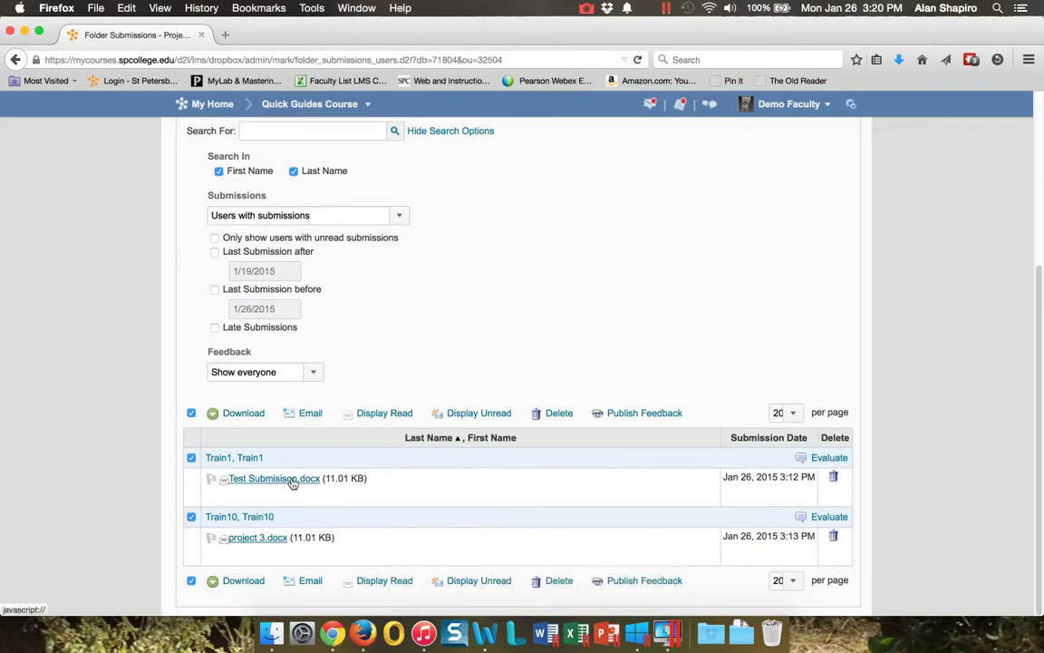
left_click(828, 457)
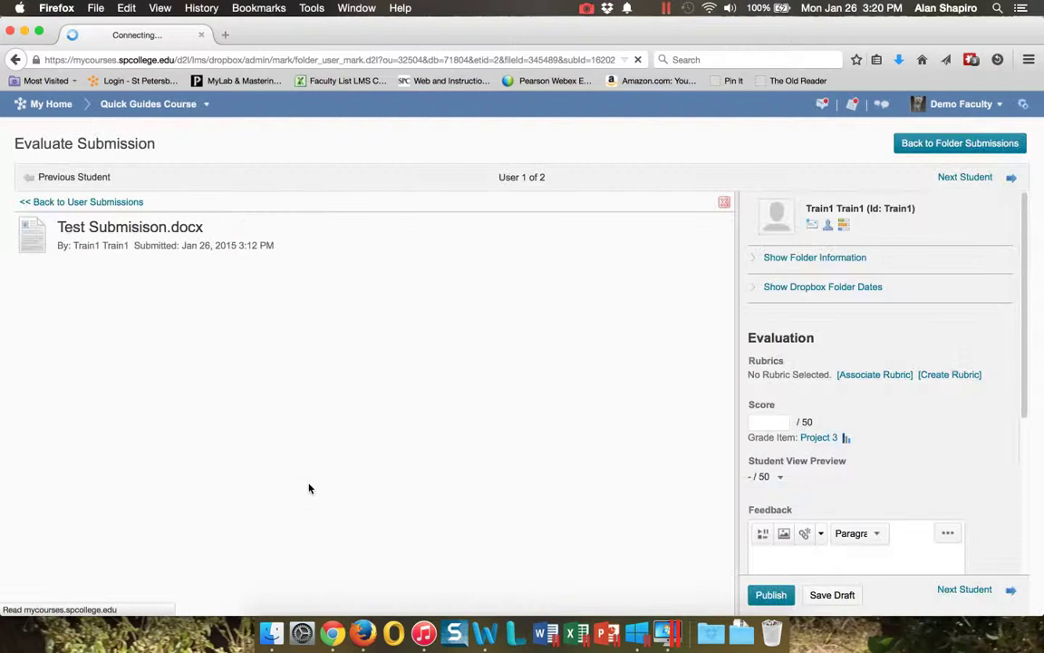
left_click(129, 226)
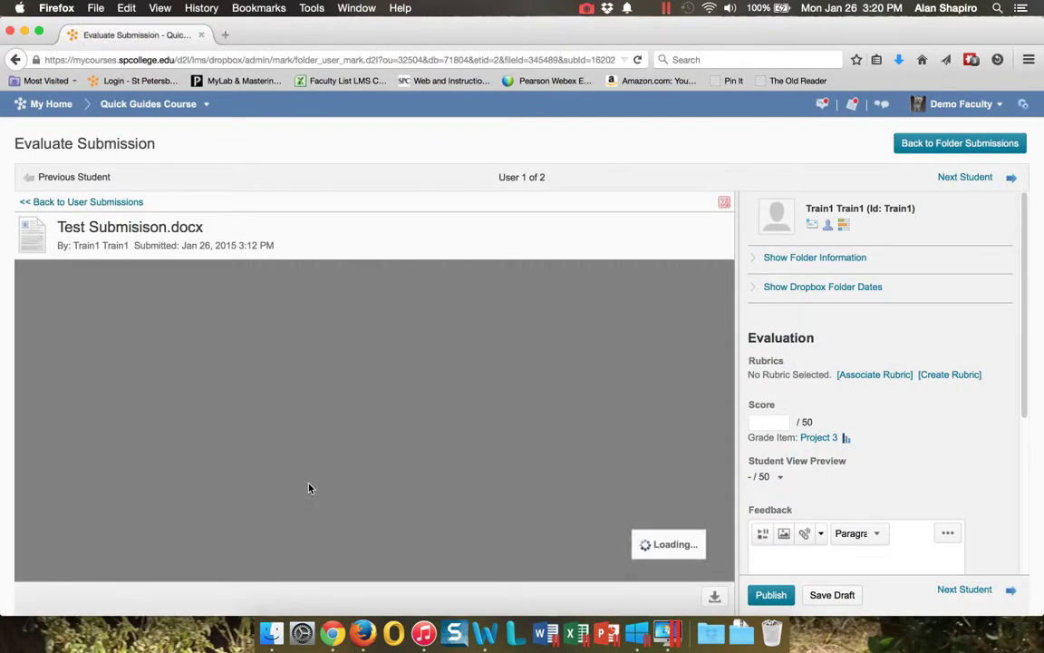
mouse_move(223, 368)
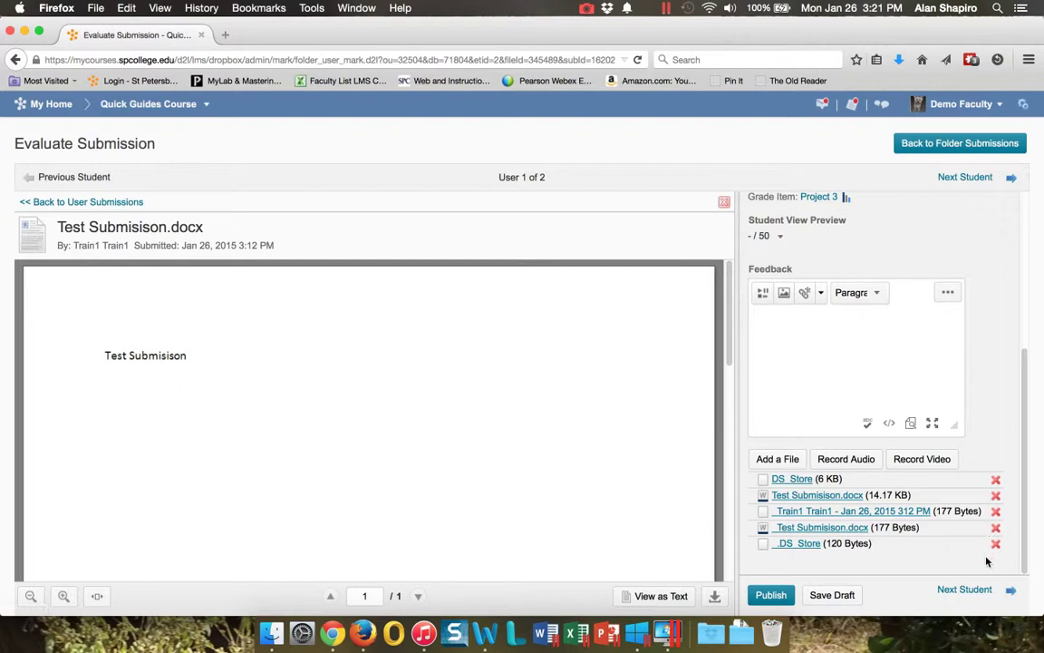
mouse_move(995, 479)
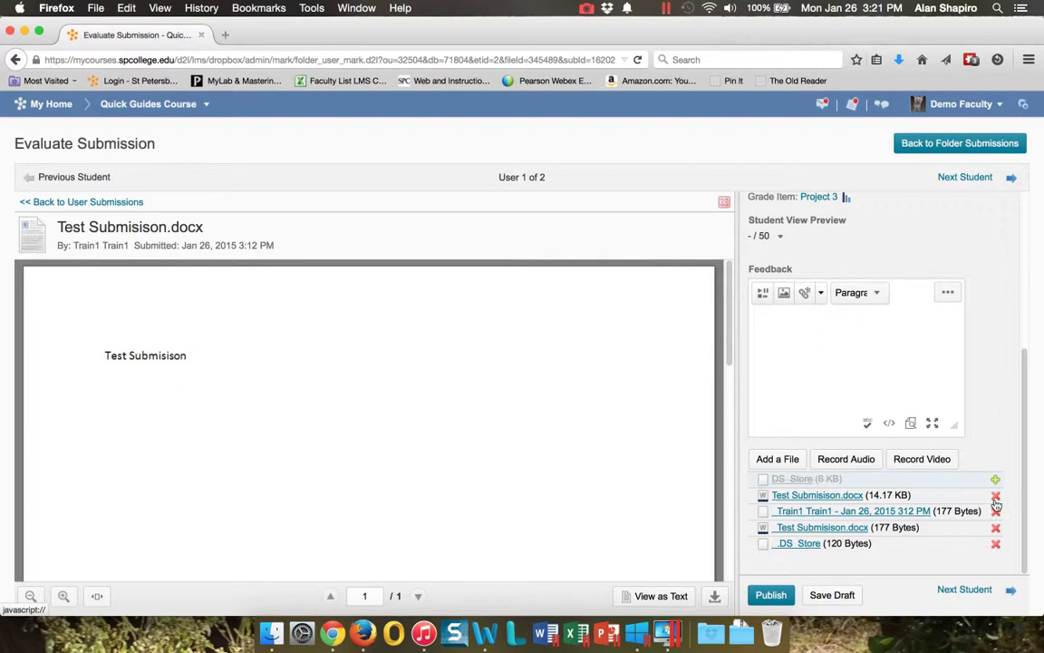
mouse_move(963, 542)
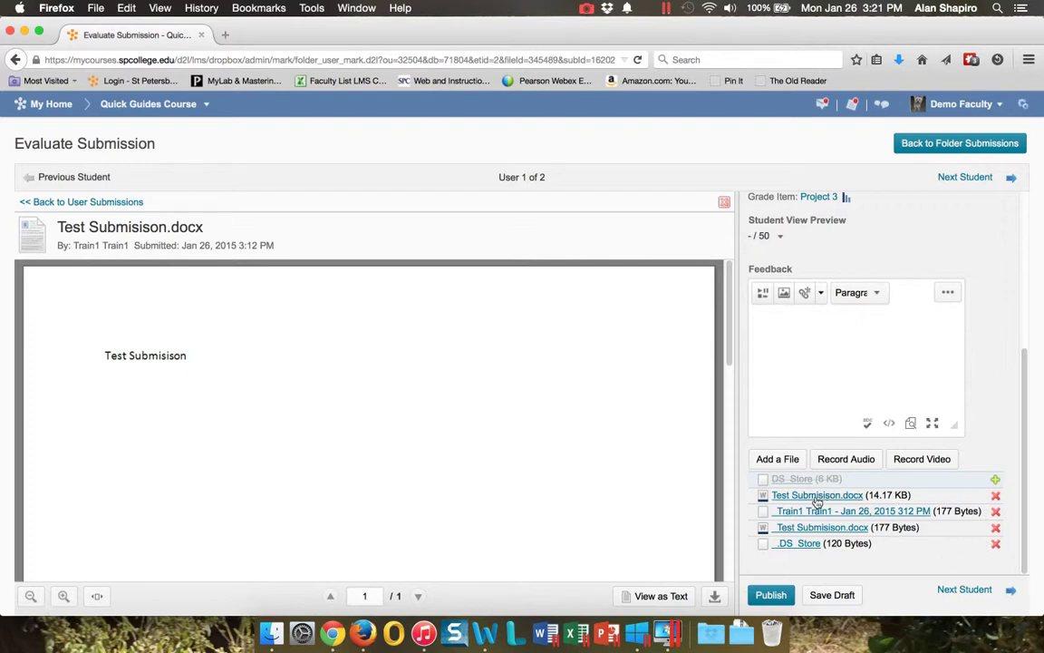
mouse_move(817, 494)
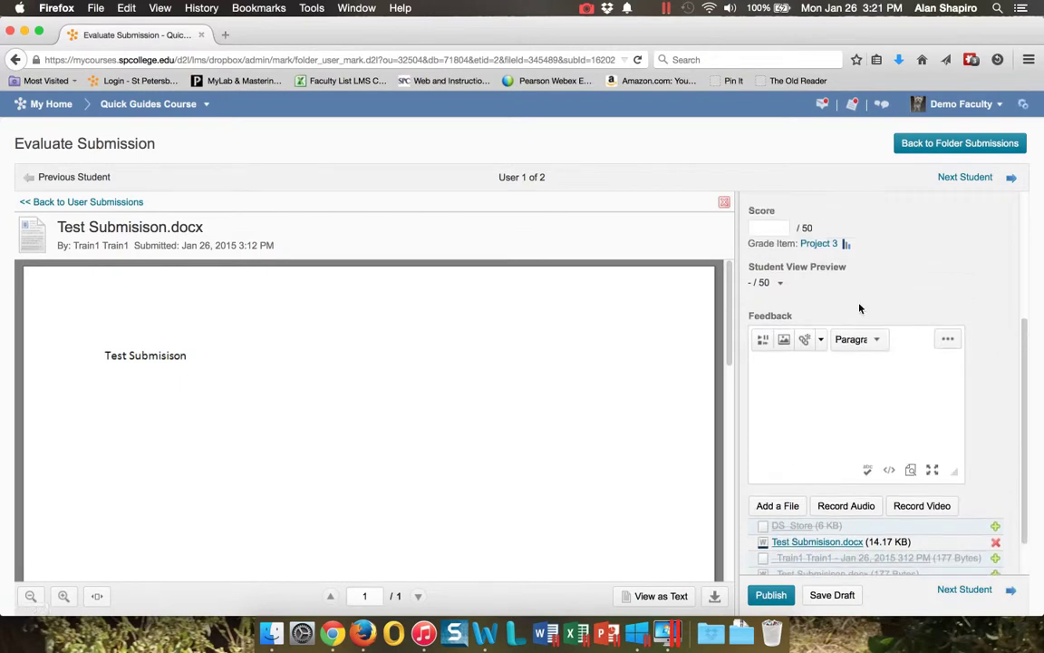
Enter a score of 45 out of 50 for Train1
type("45")
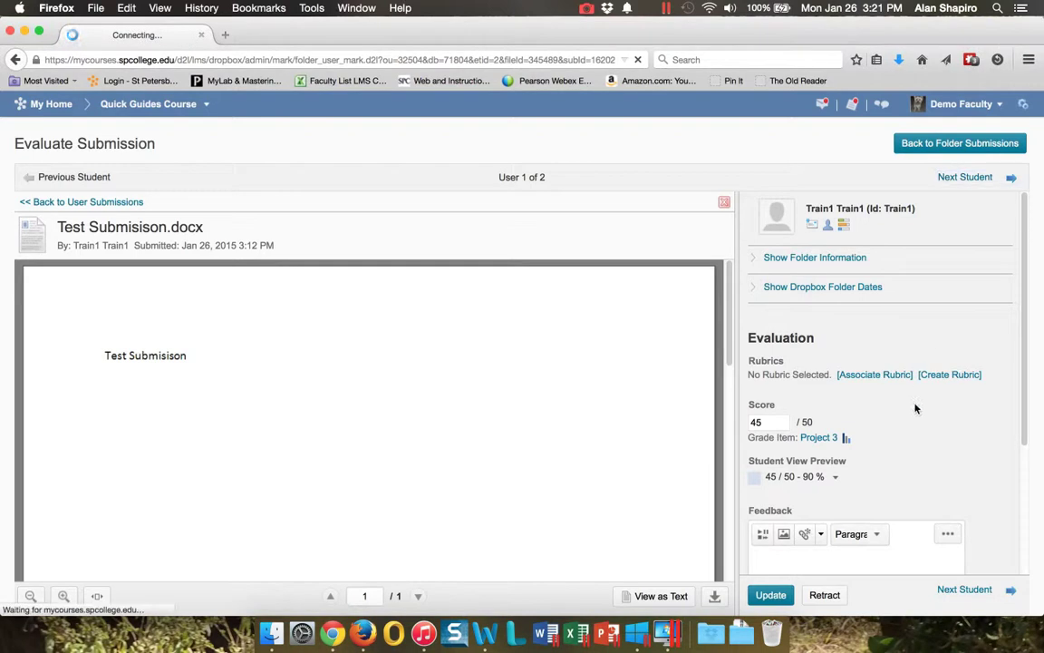
Move to Train10, delete the extra timestamp feedback file, and enter a score of 42
left_click(964, 177)
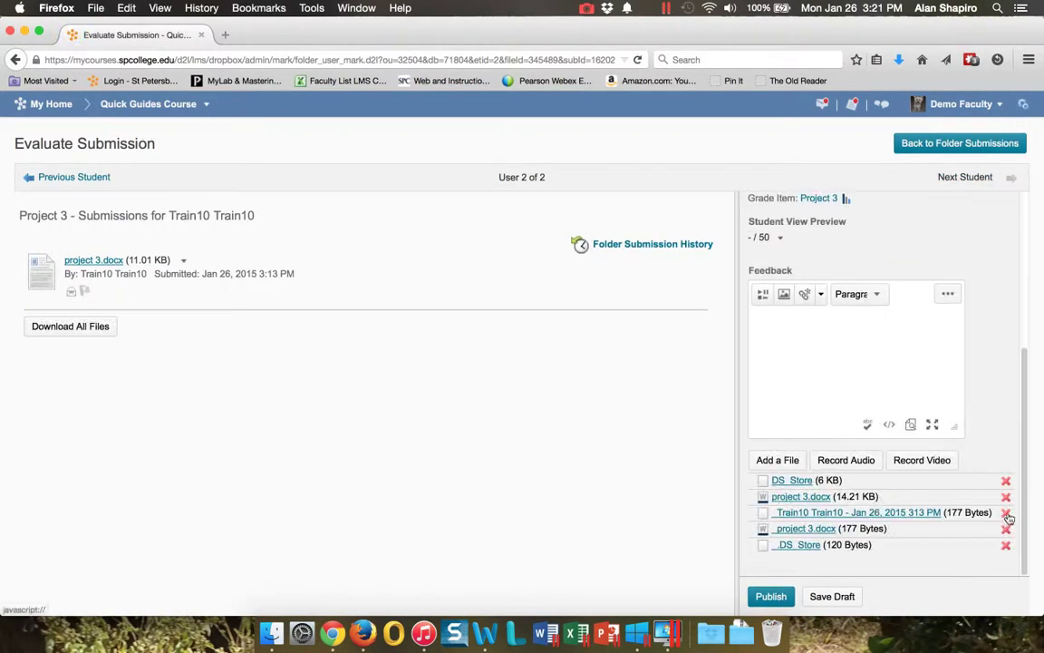
left_click(1006, 480)
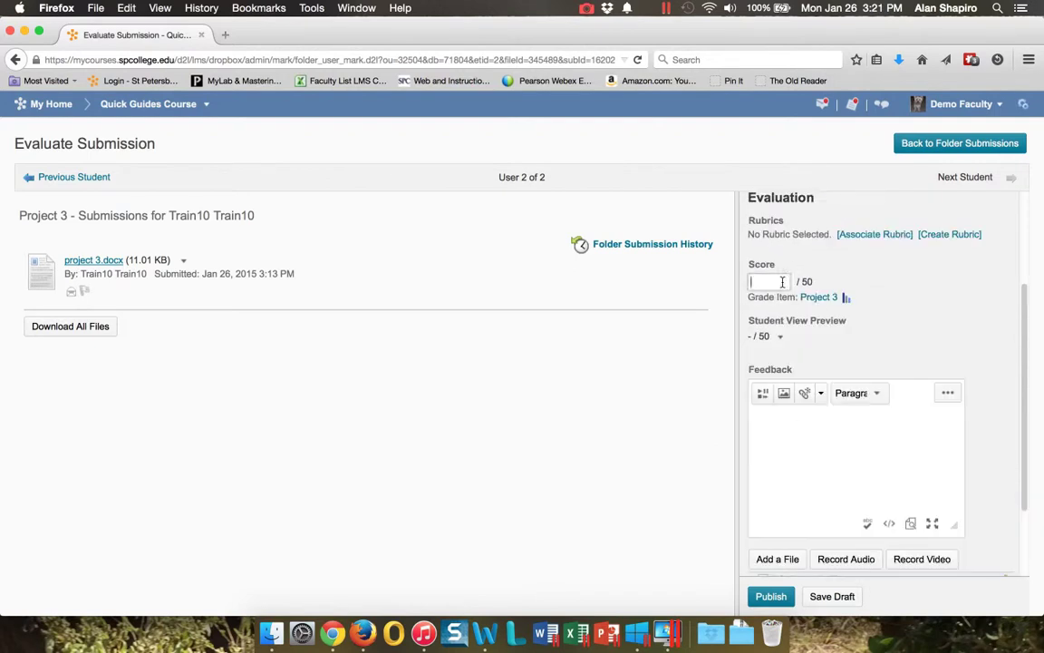
type("42")
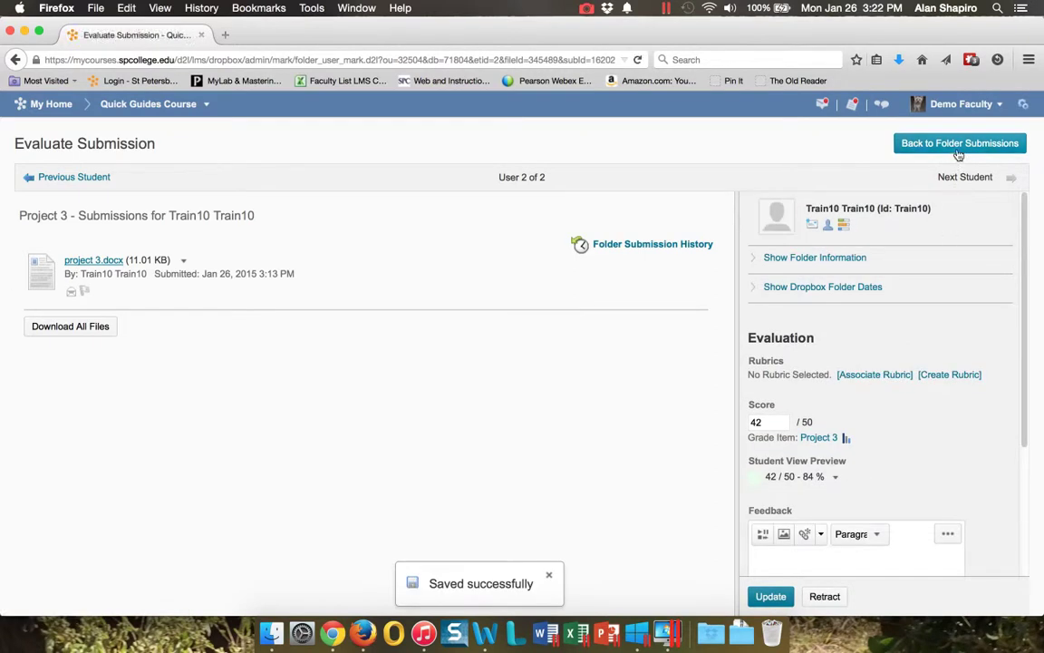
Go back through the Project 3 submissions to the Dropbox Folders list
left_click(959, 142)
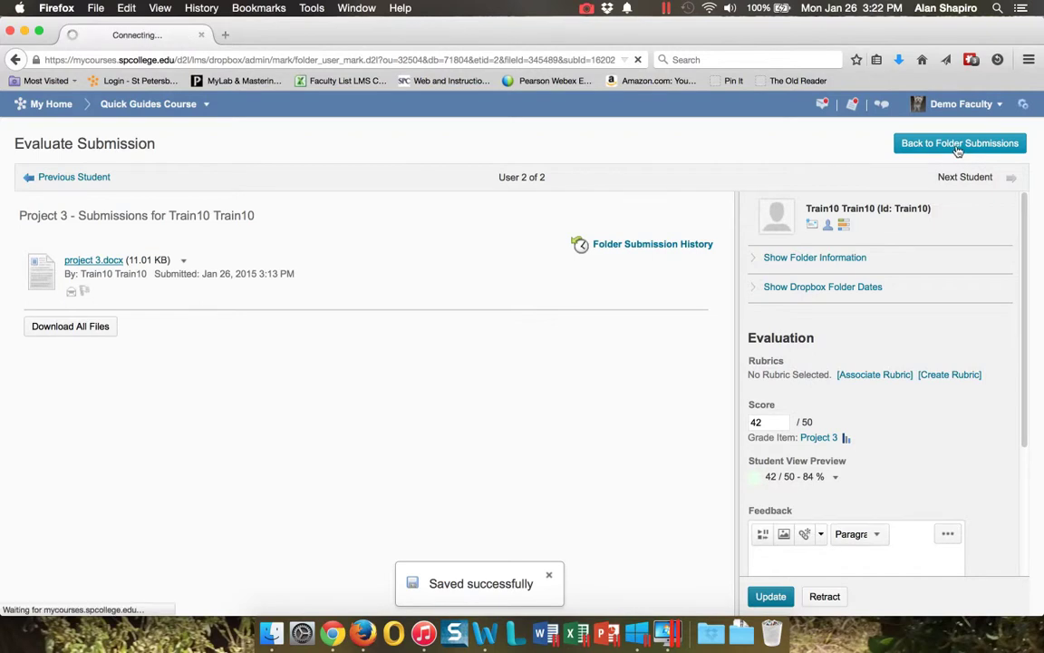
left_click(959, 142)
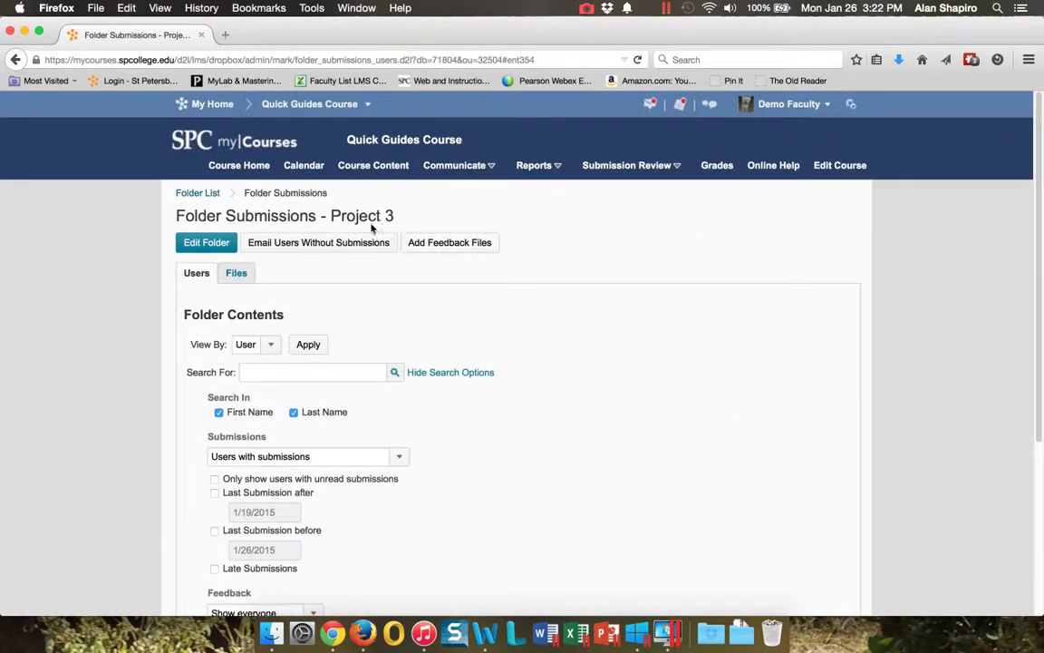
left_click(197, 192)
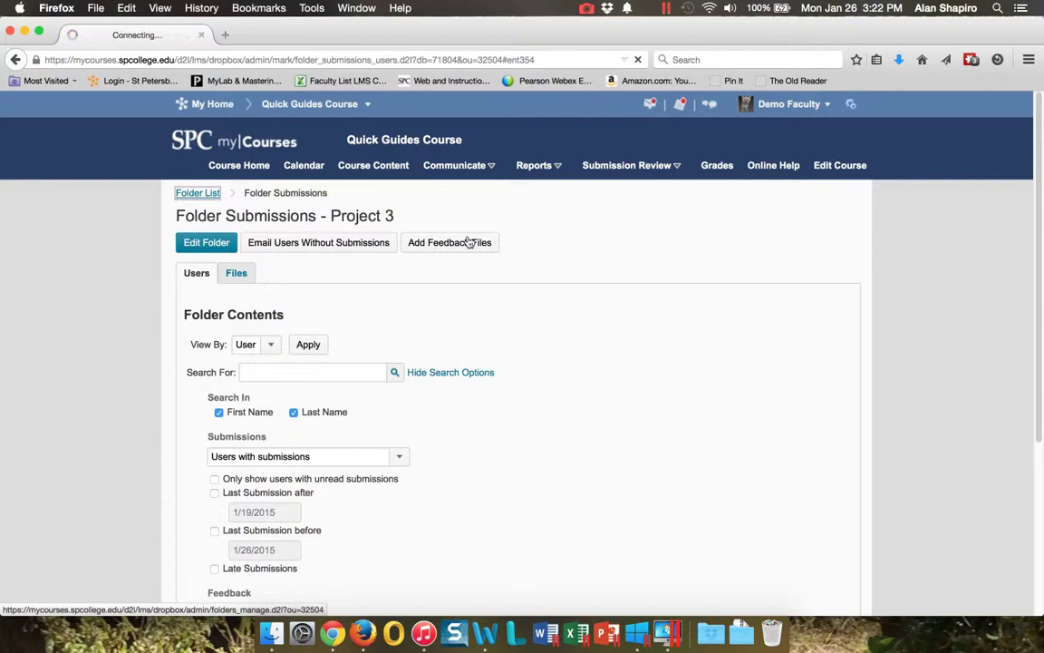
left_click(197, 193)
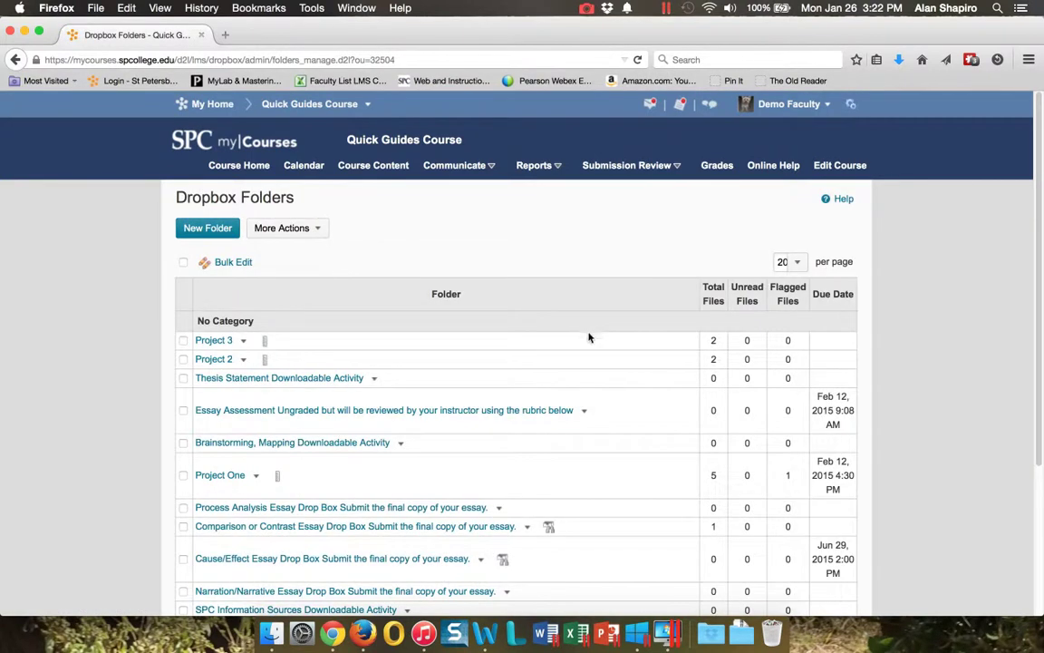
mouse_move(589, 338)
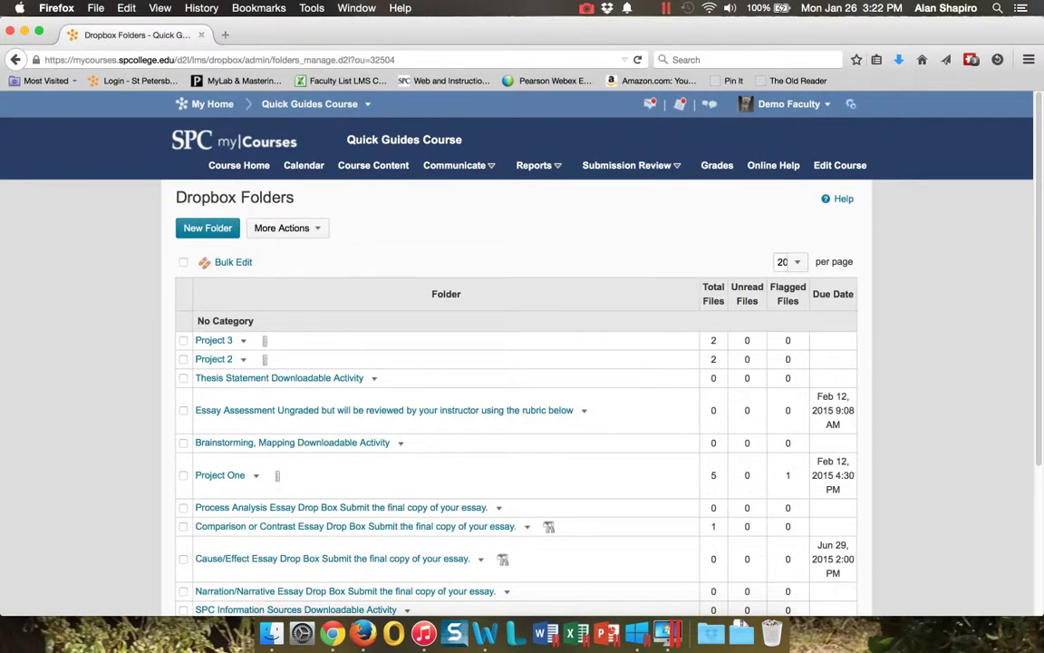